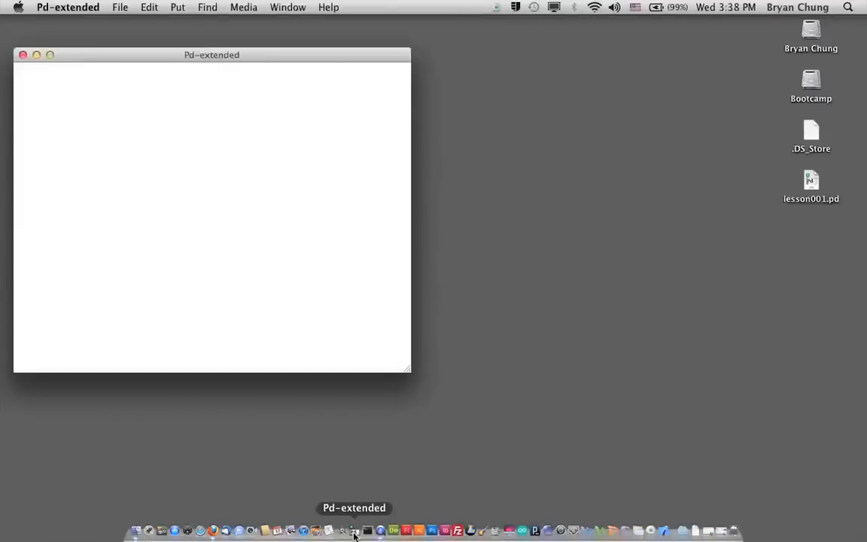
Launch Pd-extended from the Dock and wait for its console to load
left_click(353, 530)
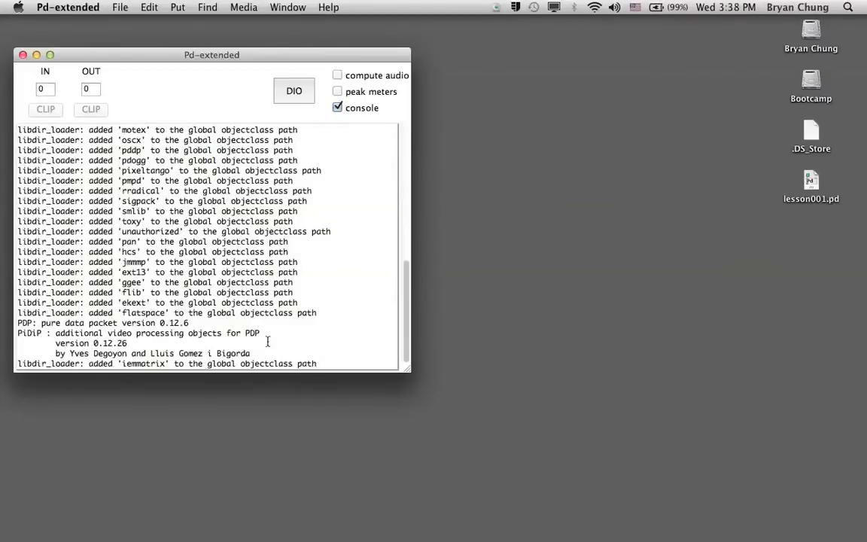
mouse_move(132, 58)
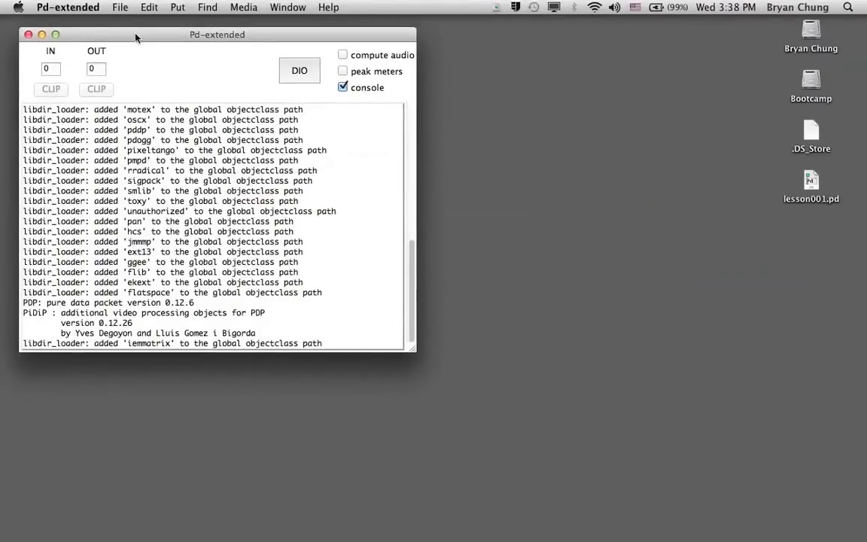
mouse_move(213, 512)
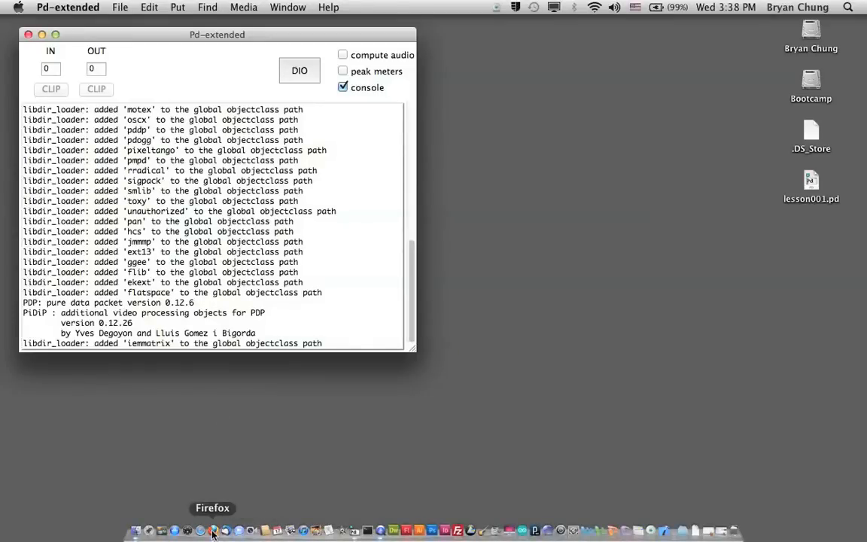
Switch to Firefox and review the Gem and Pd-extended download page tabs
left_click(200, 531)
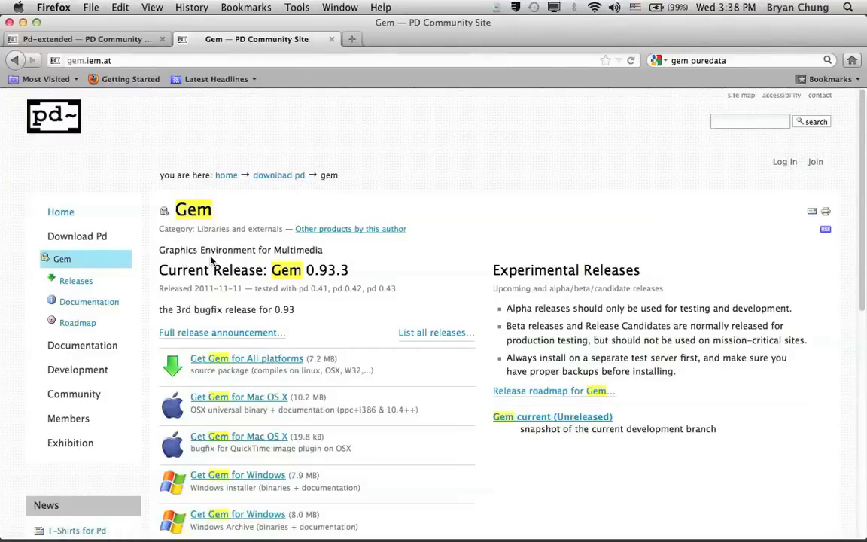
mouse_move(71, 91)
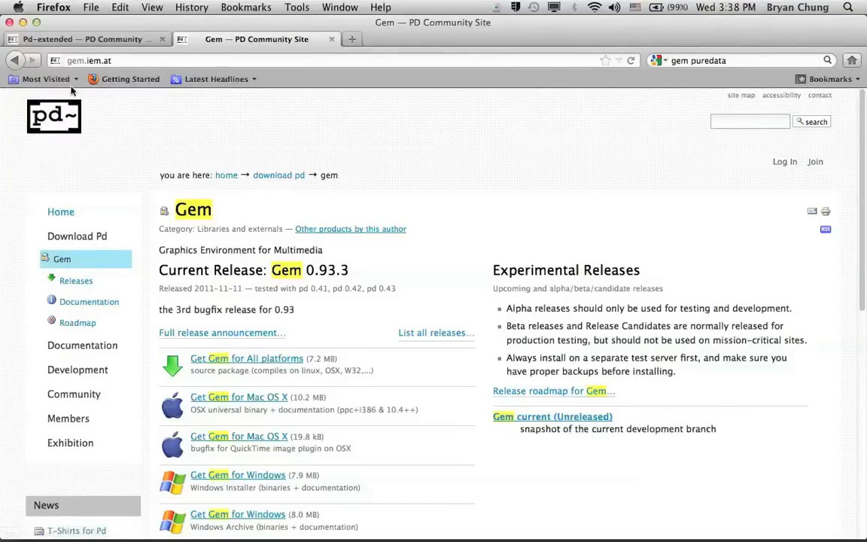
left_click(82, 39)
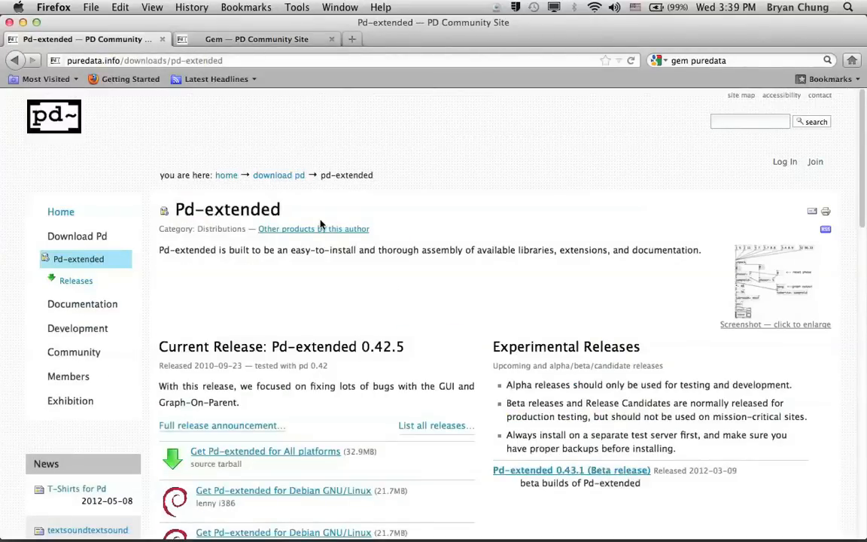
mouse_move(306, 350)
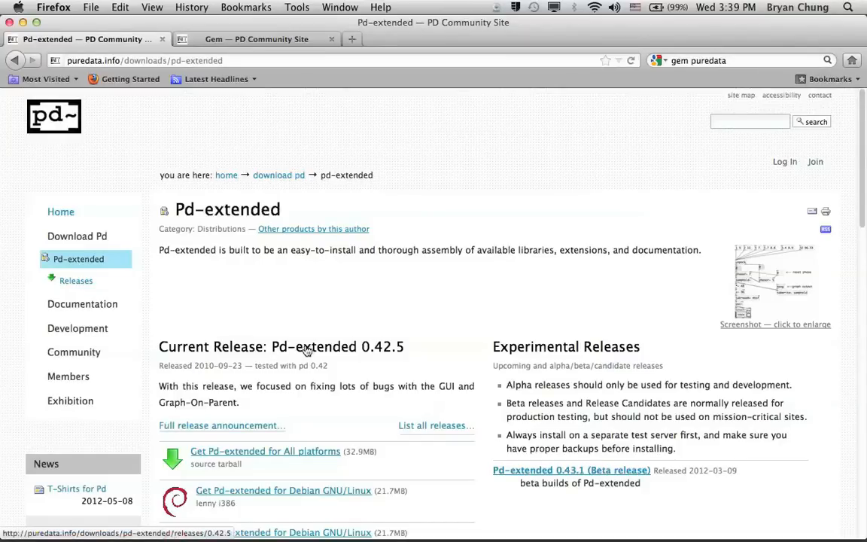
mouse_move(274, 149)
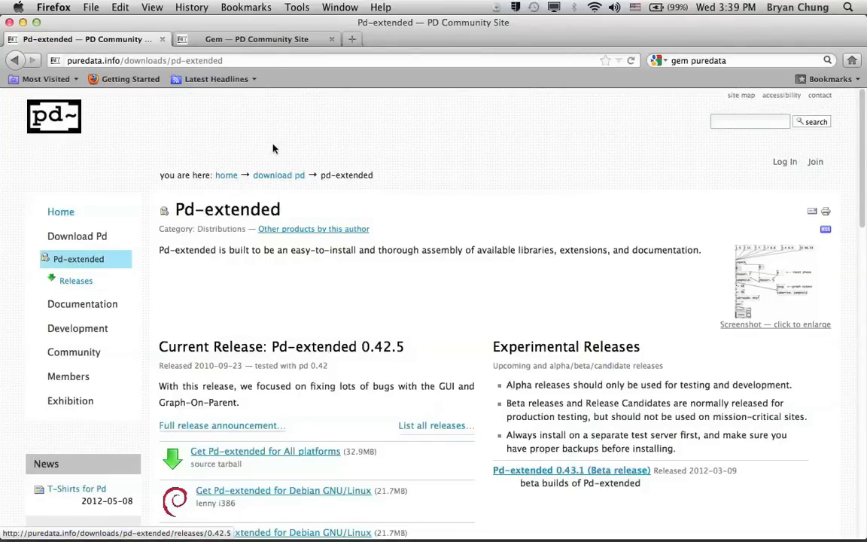
left_click(256, 38)
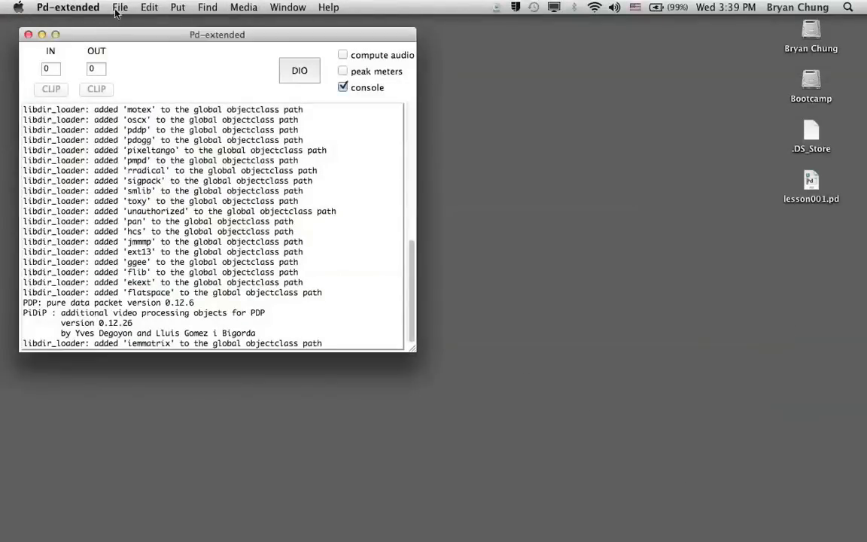
Create a new empty patch and check the Edit > Font settings
left_click(120, 6)
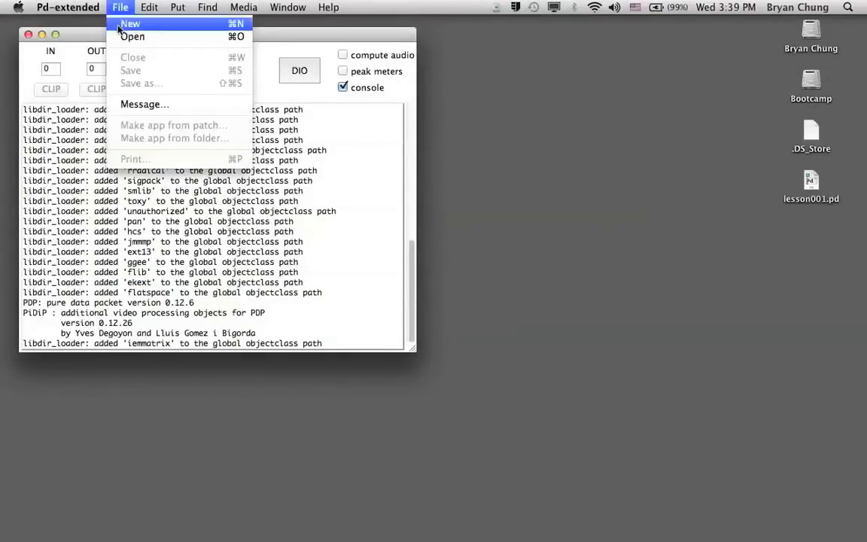
left_click(129, 23)
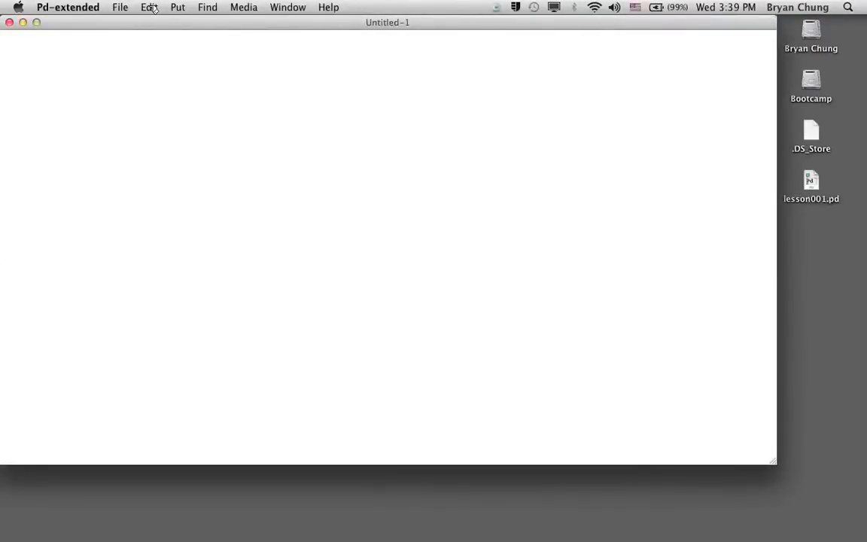
left_click(149, 7)
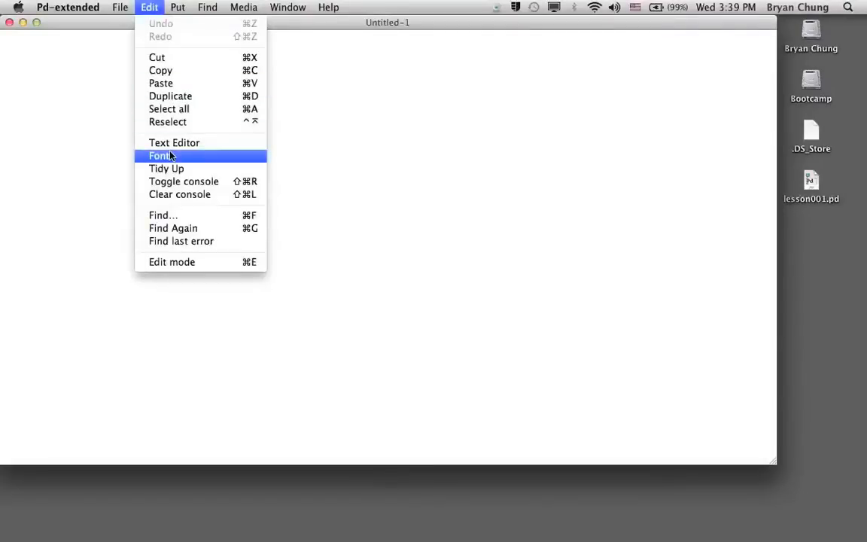
left_click(160, 156)
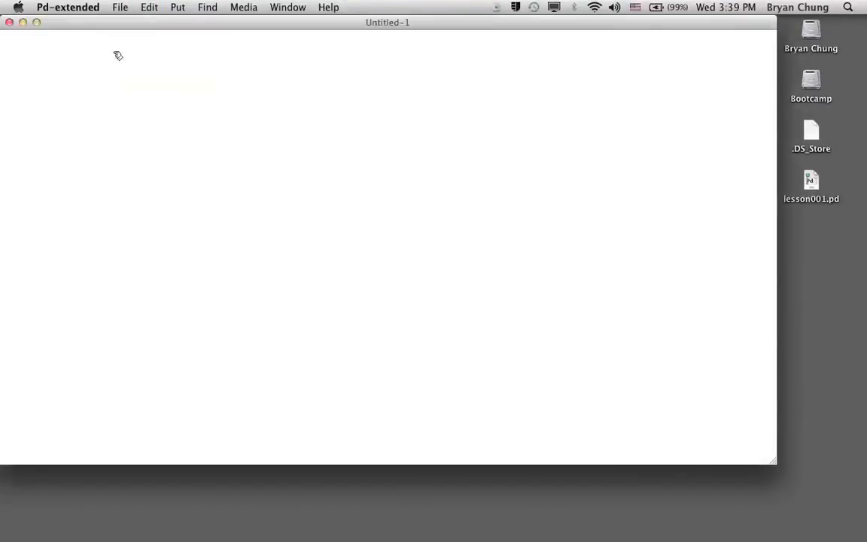
Save the new patch to the Desktop as lesson002.pd
left_click(120, 6)
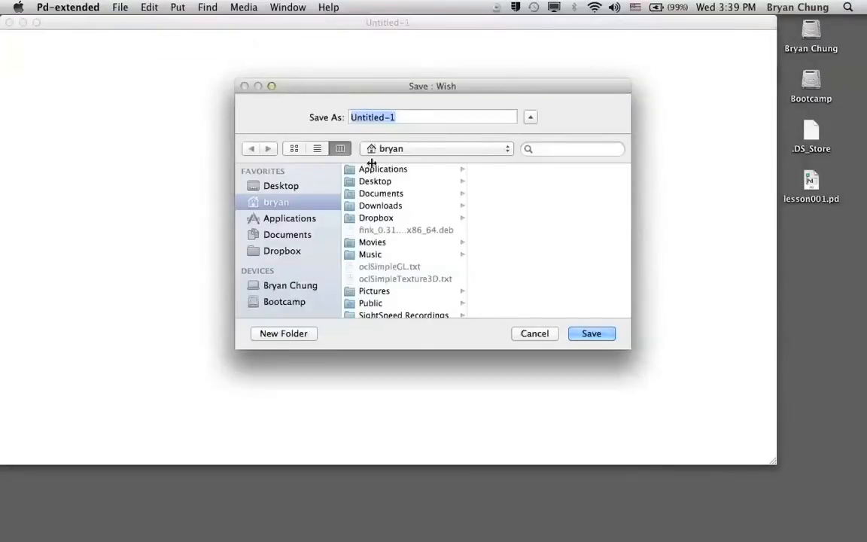
left_click(281, 185)
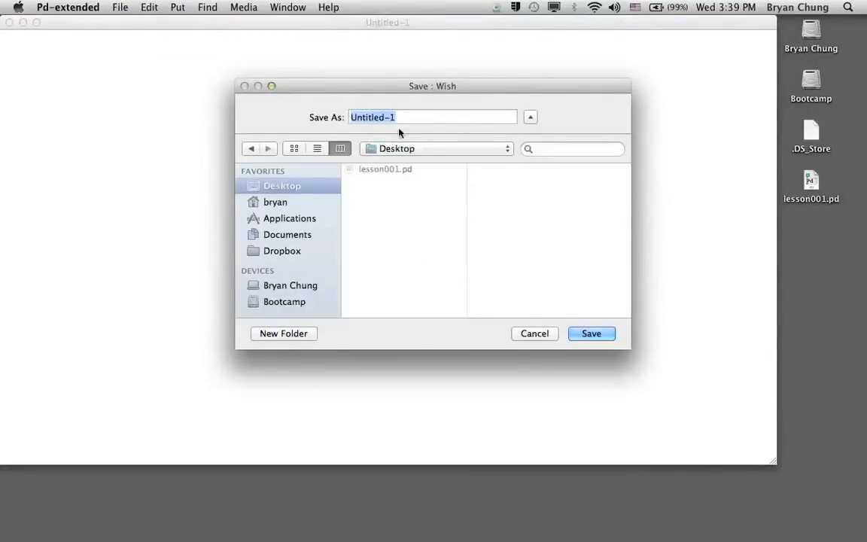
type("lesson002")
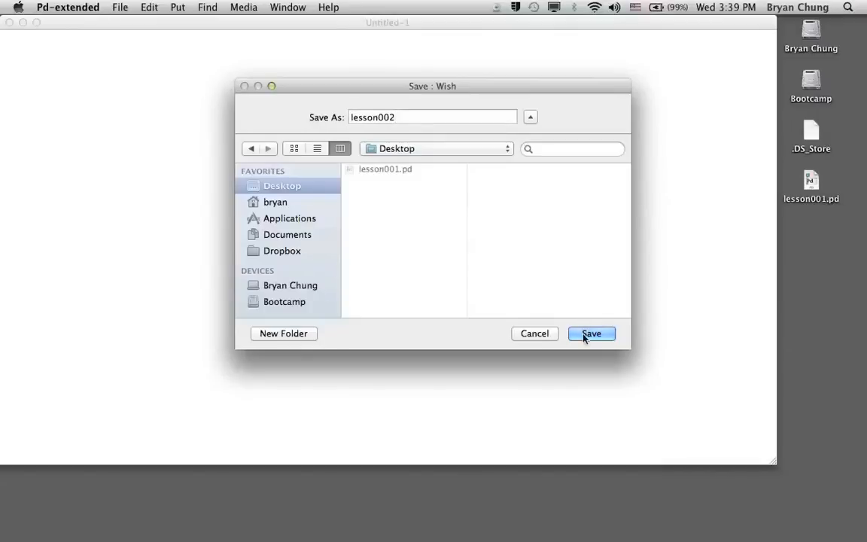
left_click(592, 333)
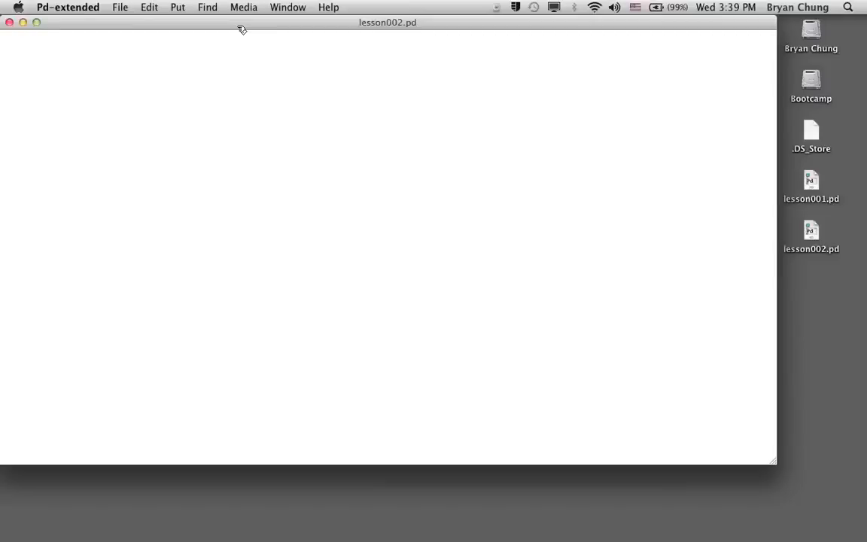
mouse_move(181, 8)
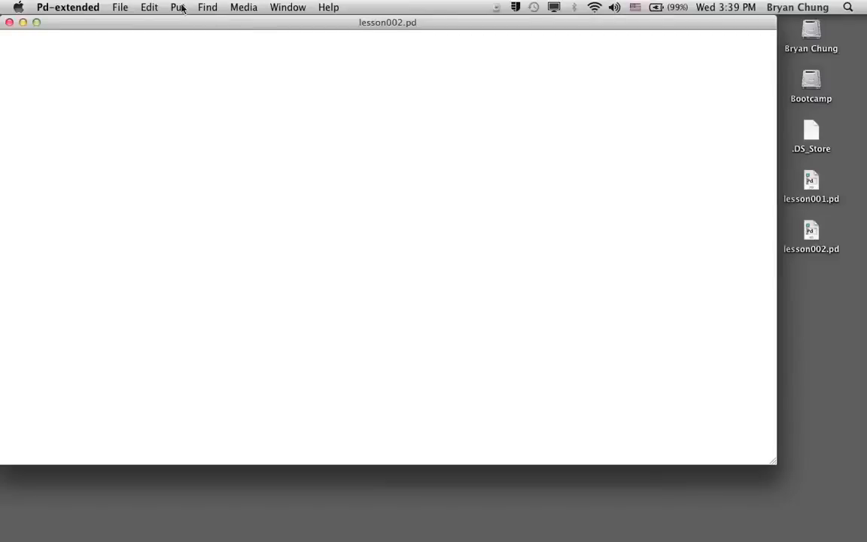
Place two object boxes, typing gemwin in the first and gemhead in the second
left_click(178, 7)
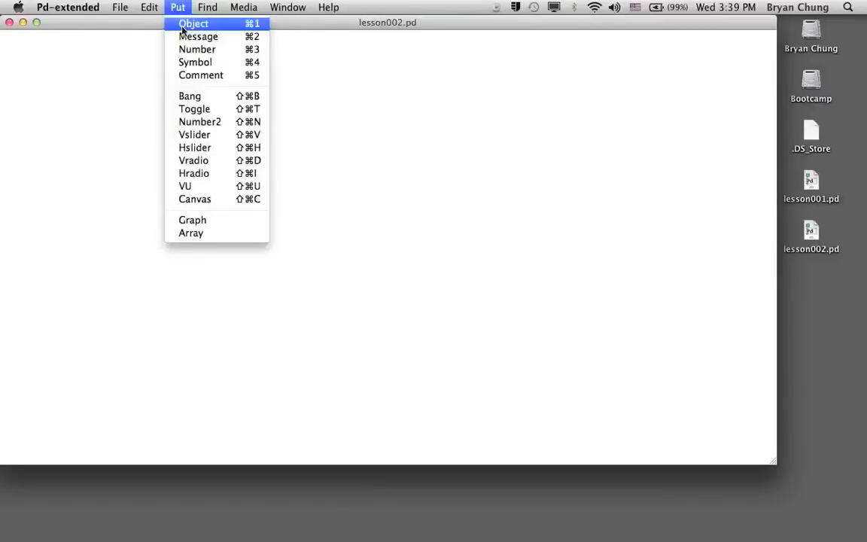
left_click(193, 24)
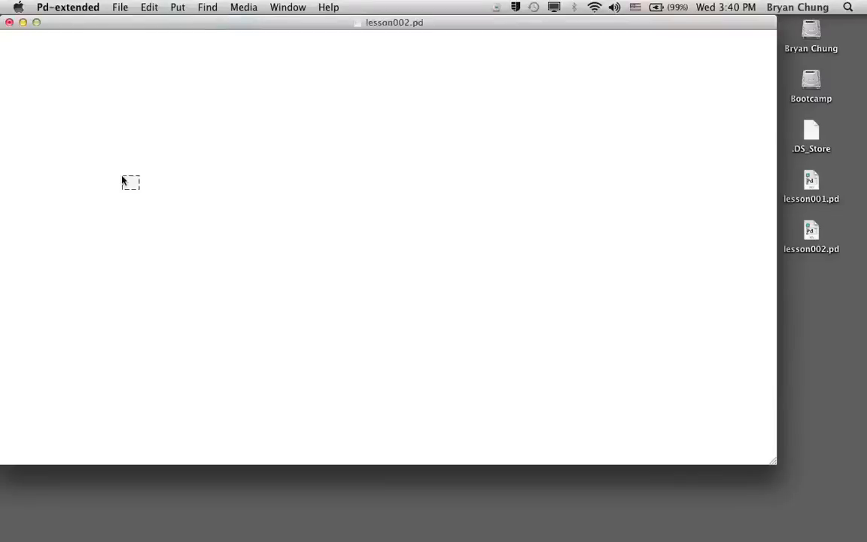
type("gemwin")
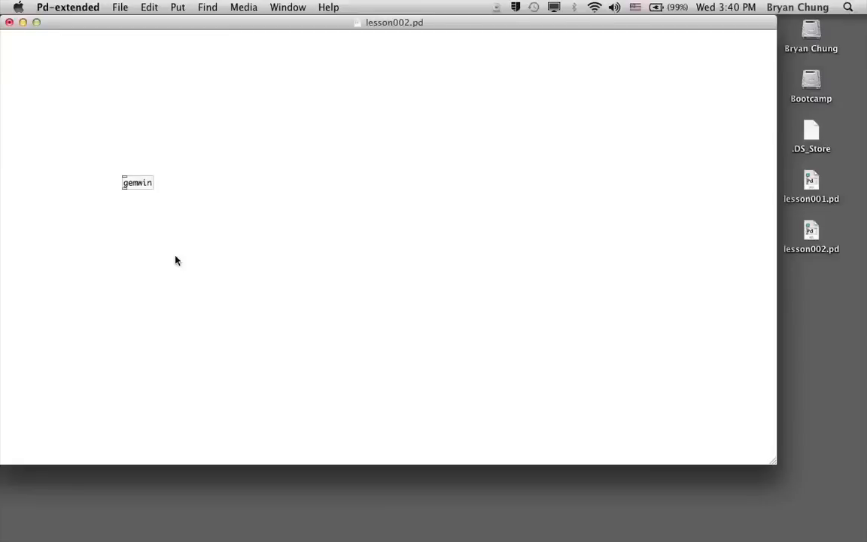
left_click(178, 6)
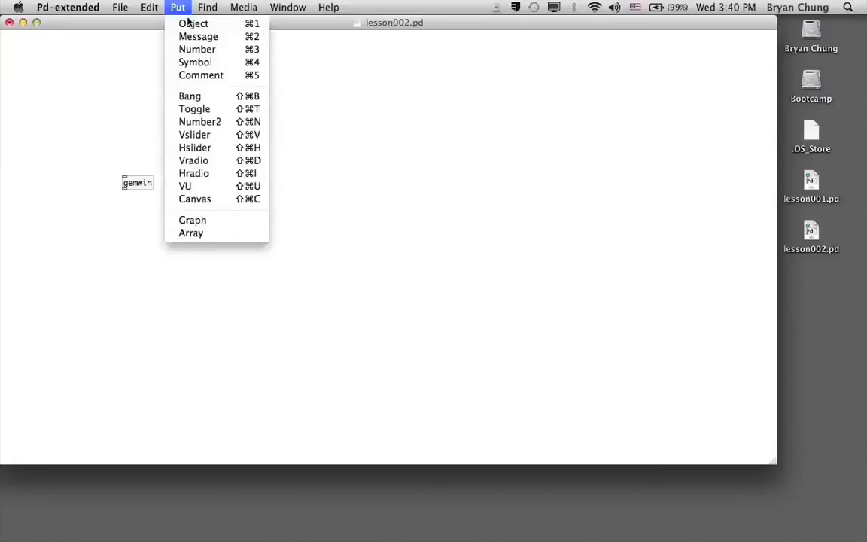
left_click(193, 23)
type("gemhead")
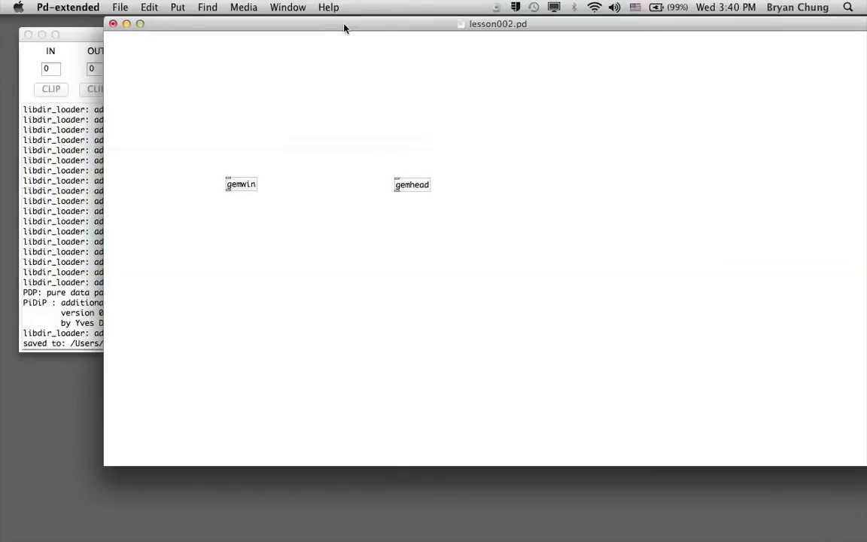
mouse_move(236, 130)
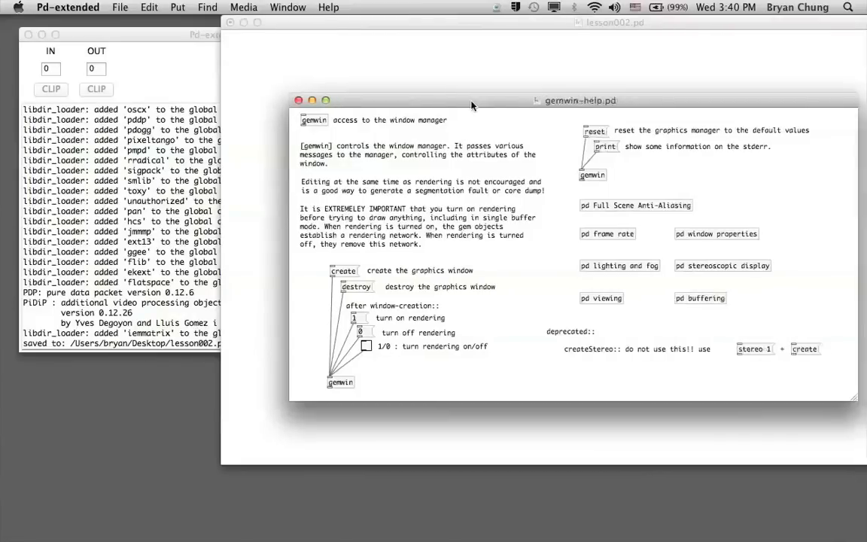
Position a new empty message box after reviewing the gemwin help patch
left_click_drag(473, 100, 337, 80)
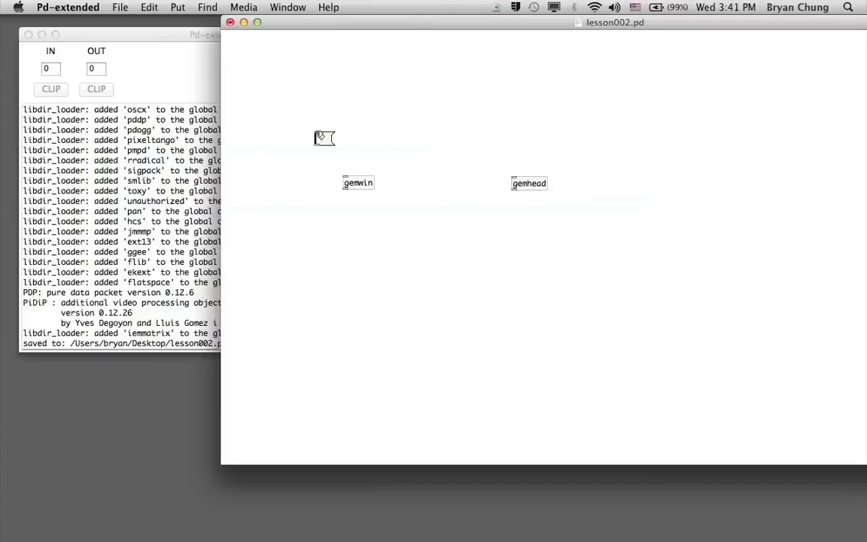
Type 'create' into the message box and cord it into gemwin
type("create")
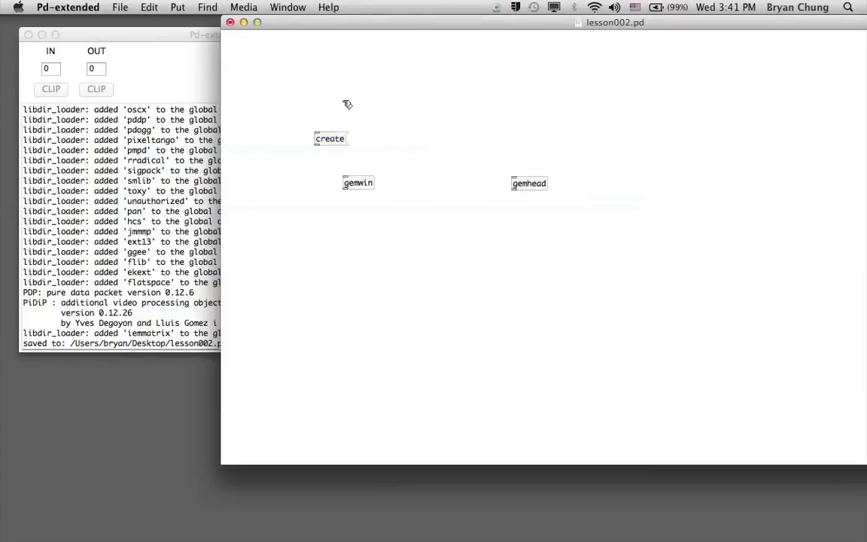
left_click(330, 139)
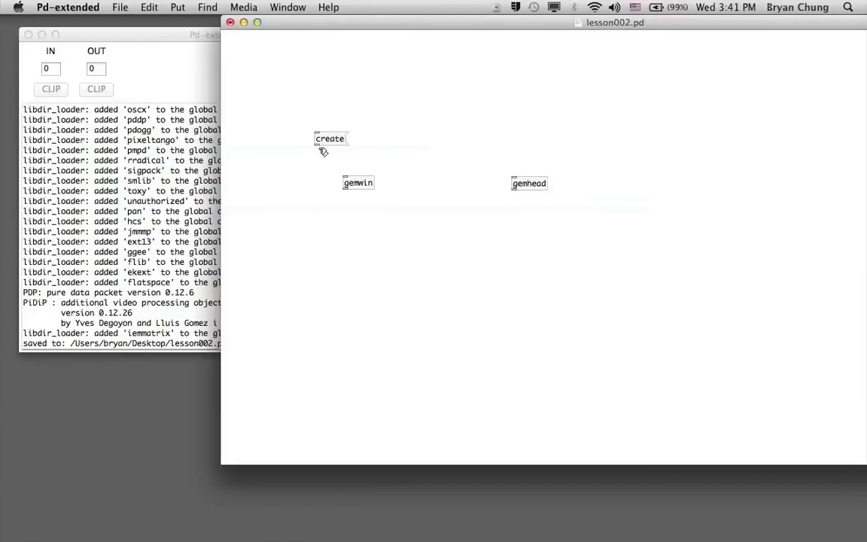
left_click_drag(319, 146, 337, 165)
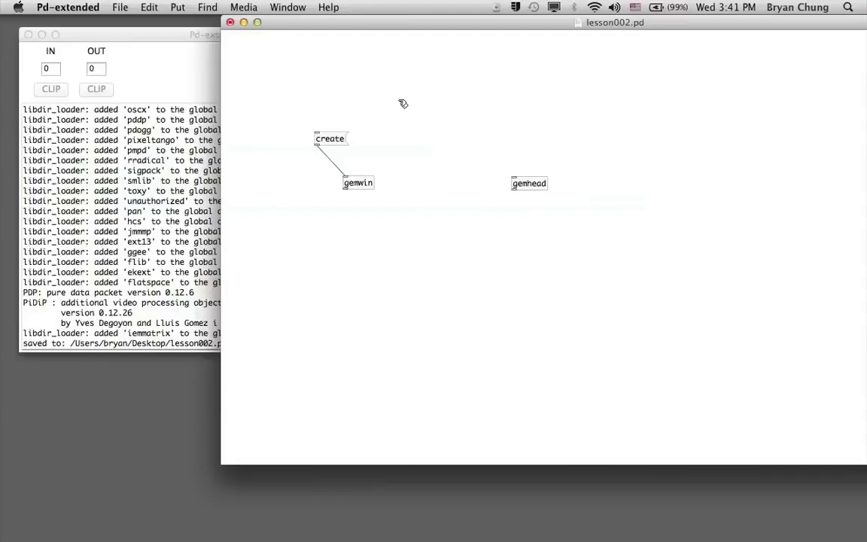
mouse_move(381, 124)
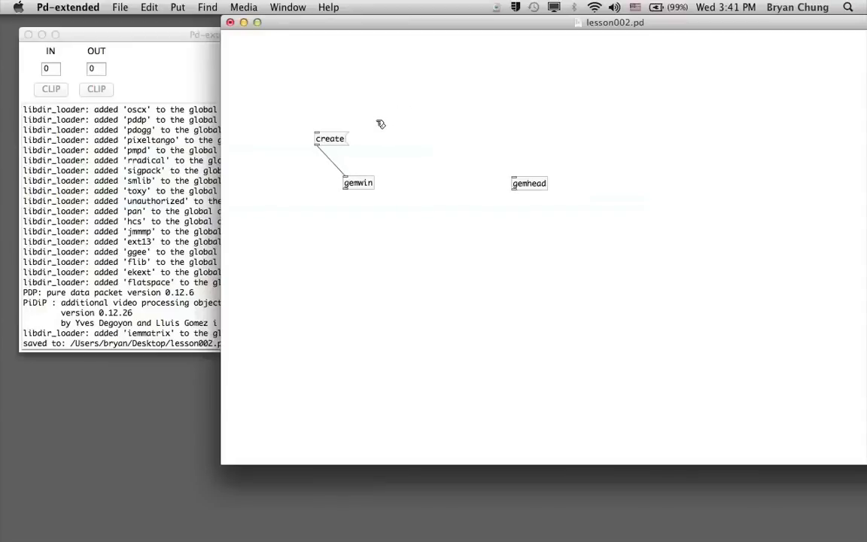
mouse_move(228, 48)
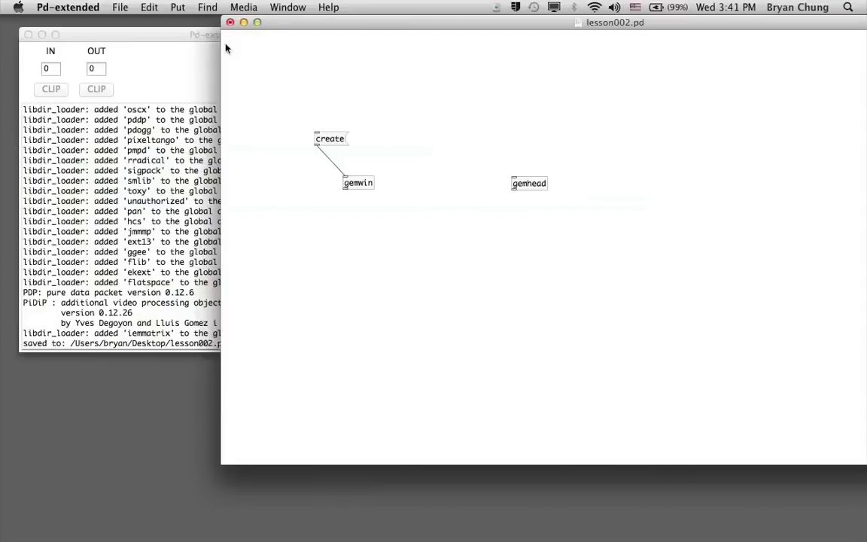
Add a second message box reading 'destroy'
left_click(178, 6)
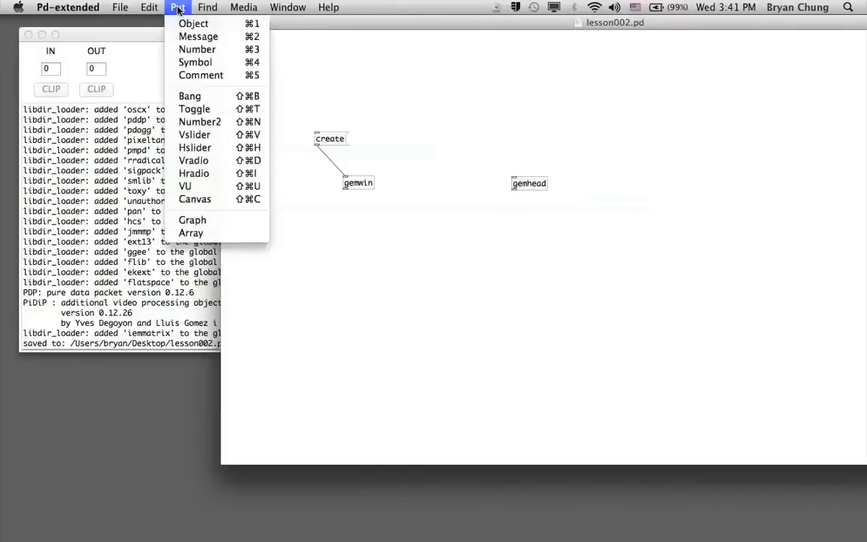
mouse_move(198, 49)
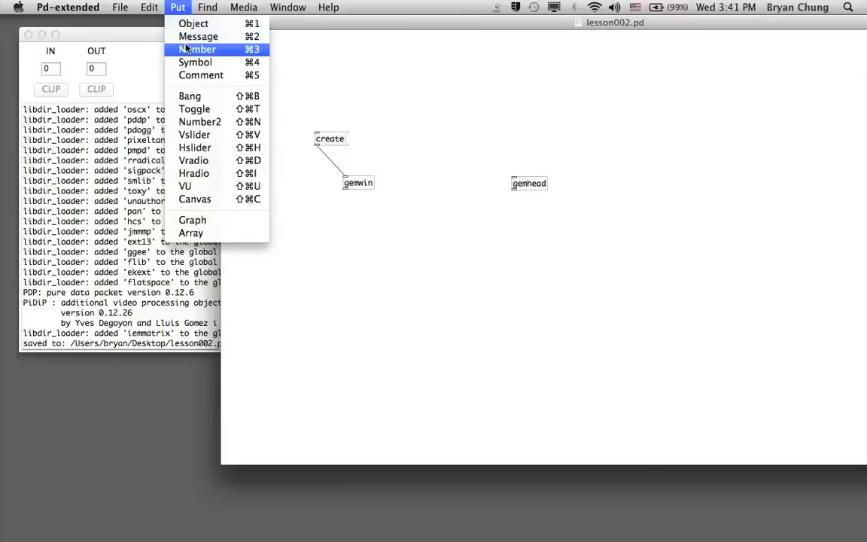
left_click(198, 49)
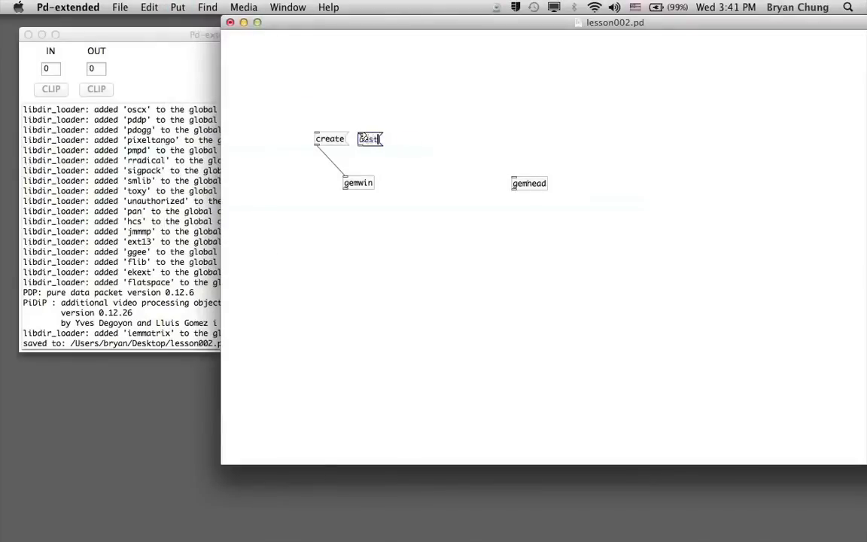
type("destroy")
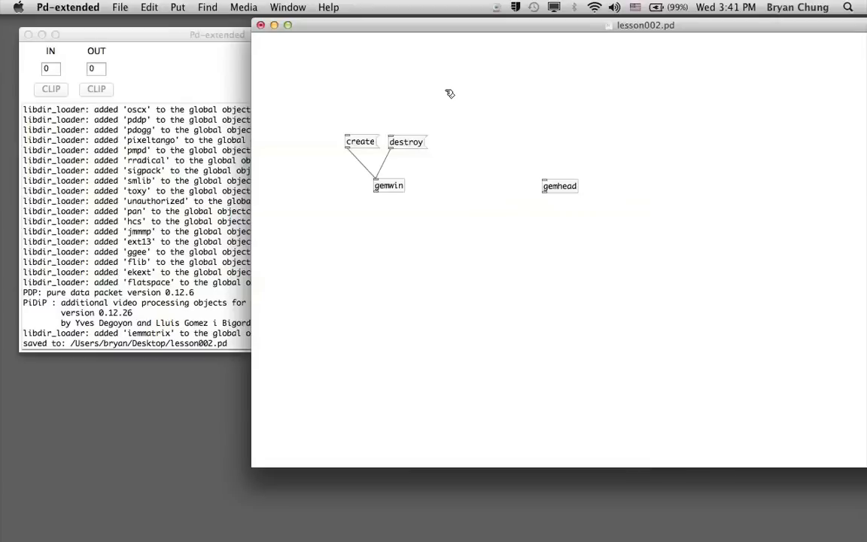
mouse_move(178, 6)
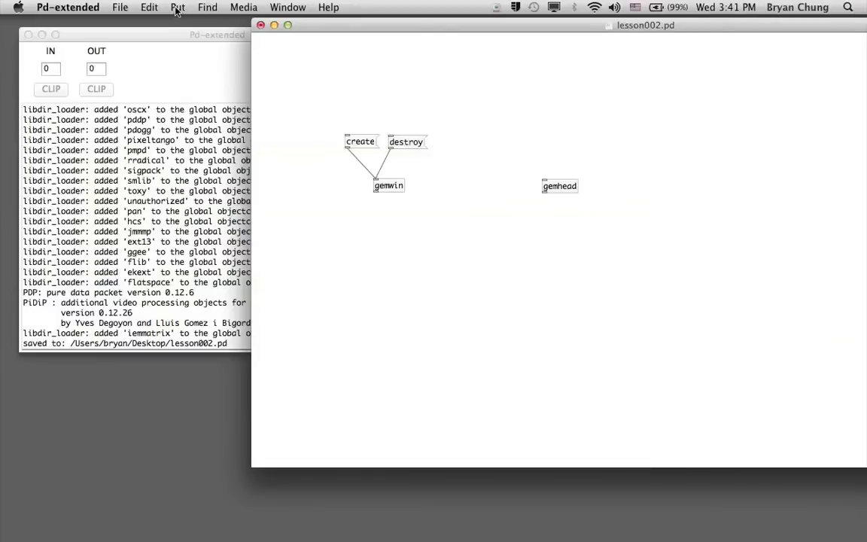
Add a toggle to the patch left of the create message
left_click(177, 7)
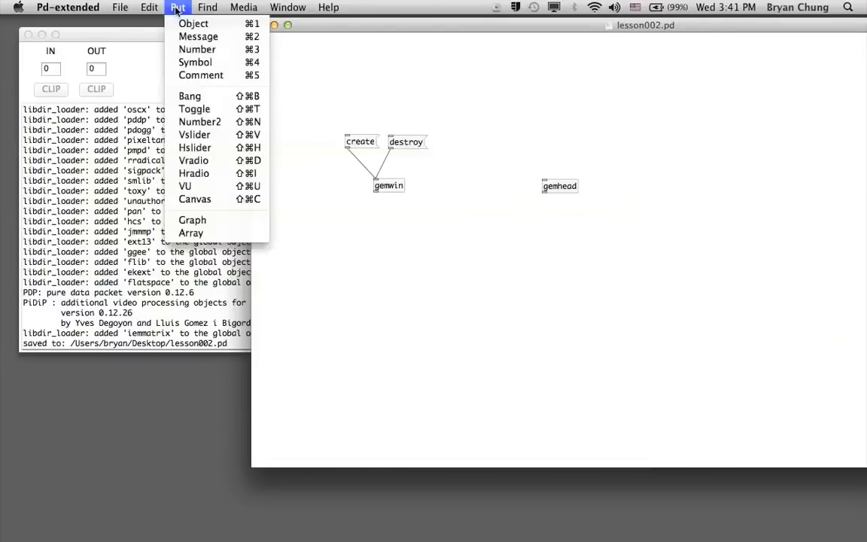
mouse_move(195, 108)
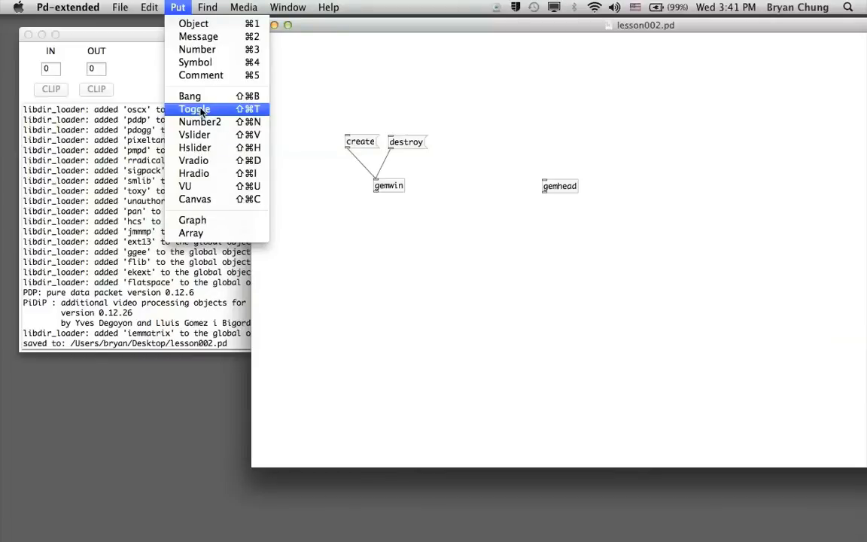
left_click(193, 109)
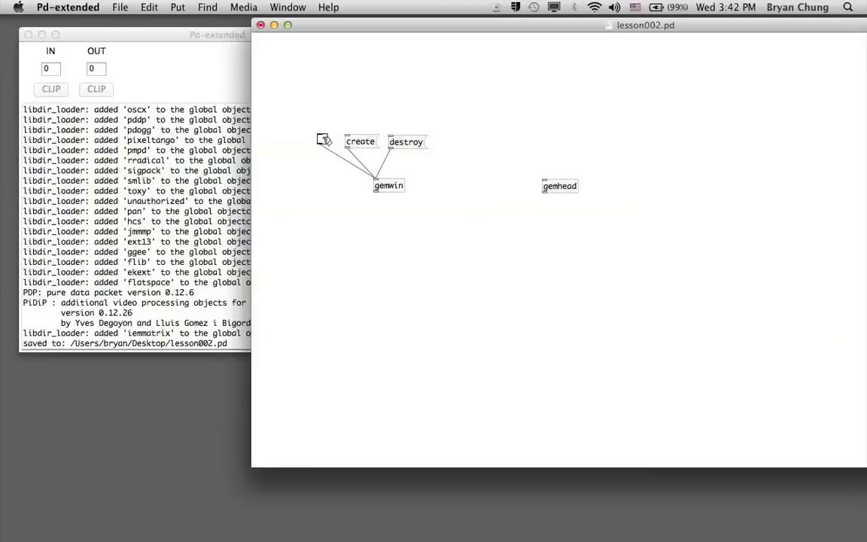
mouse_move(346, 113)
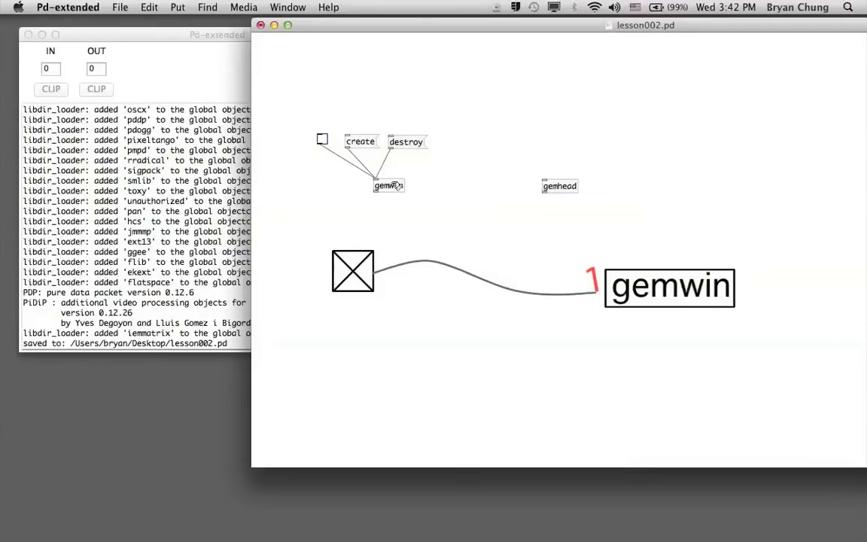
left_click(669, 288)
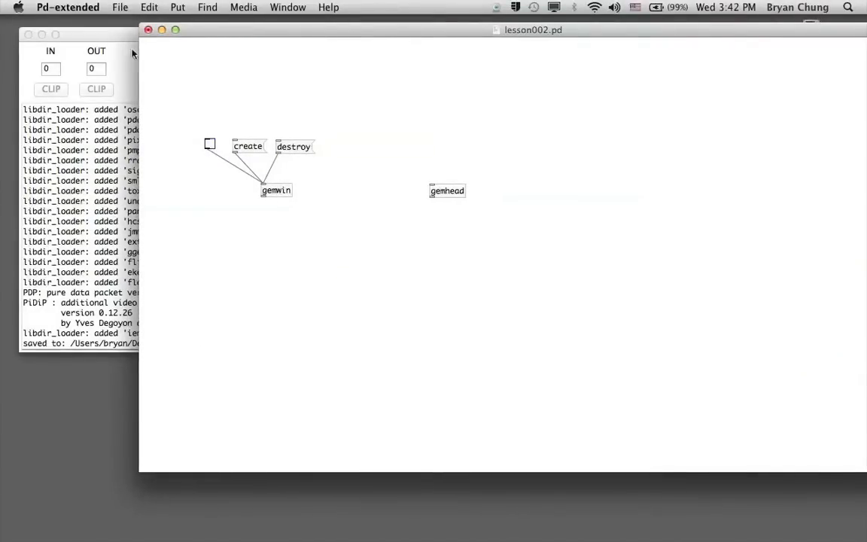
left_click(149, 7)
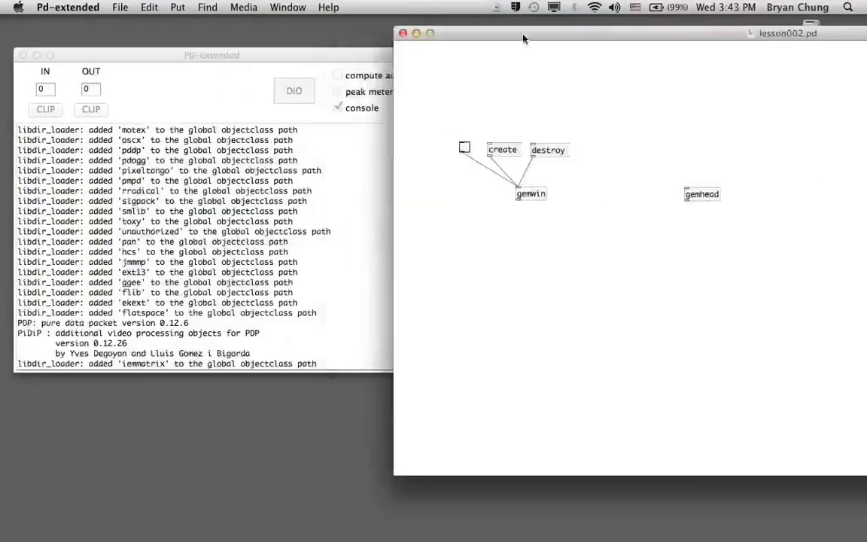
left_click(502, 150)
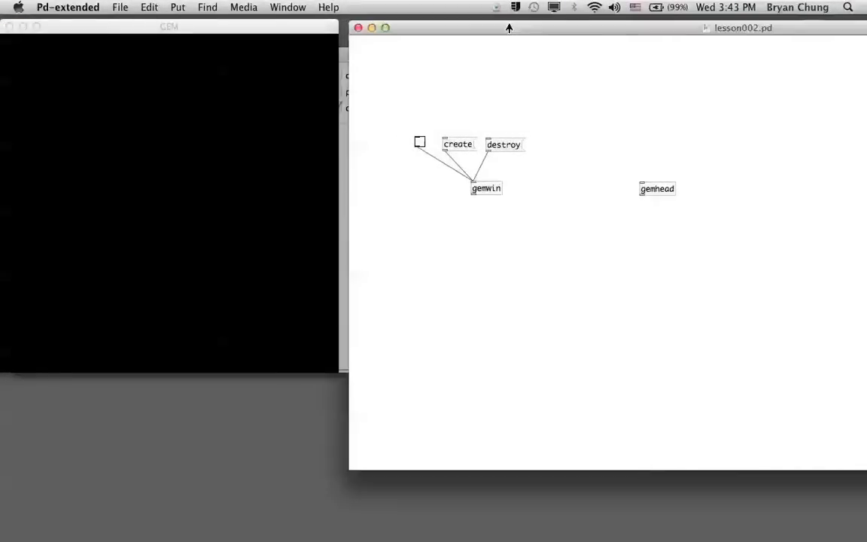
mouse_move(628, 58)
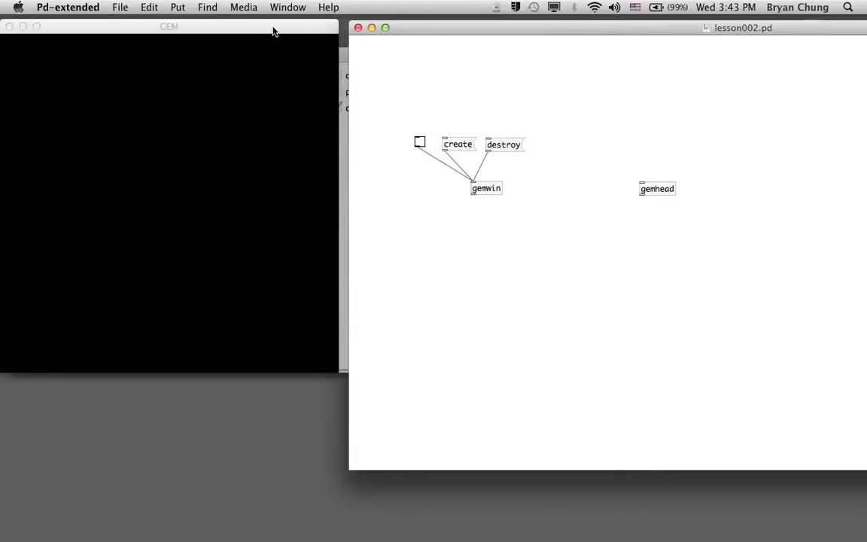
mouse_move(428, 119)
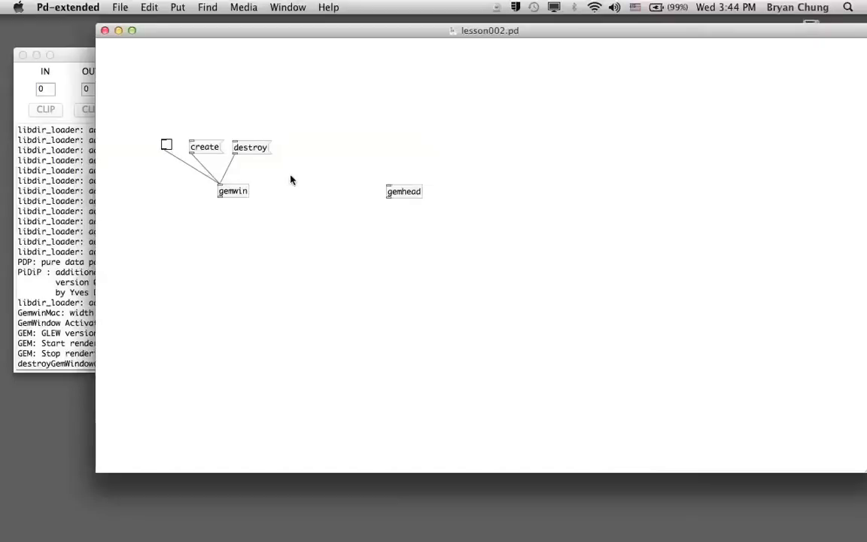
mouse_move(392, 212)
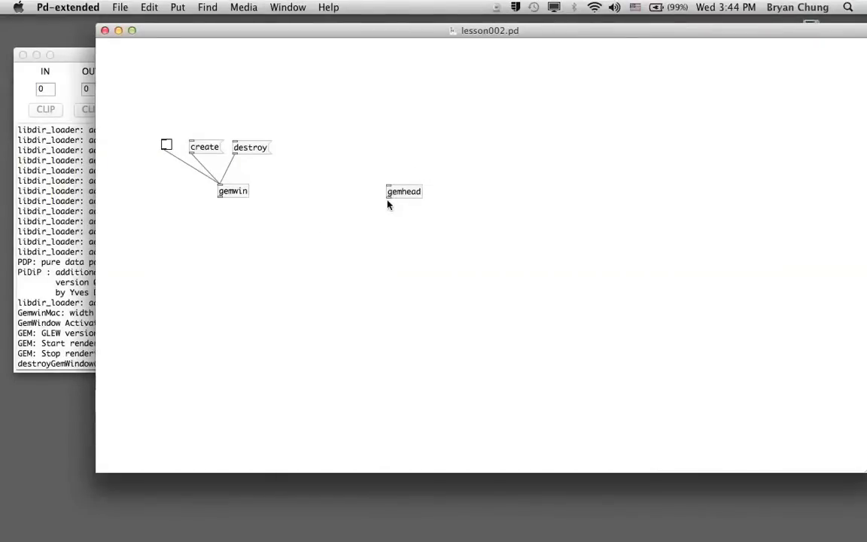
Add a rectangle object under gemhead and cord gemhead's outlet into it
left_click(178, 7)
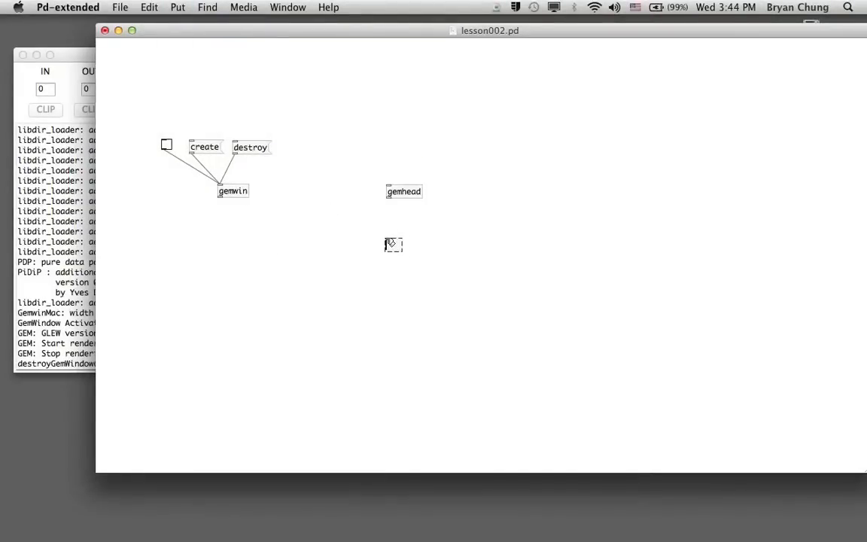
type("Rectangle")
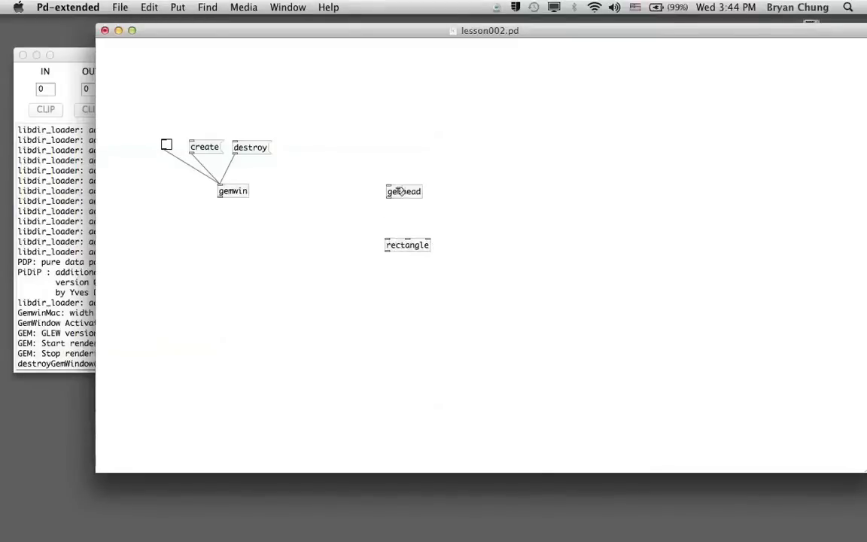
left_click_drag(389, 200, 389, 239)
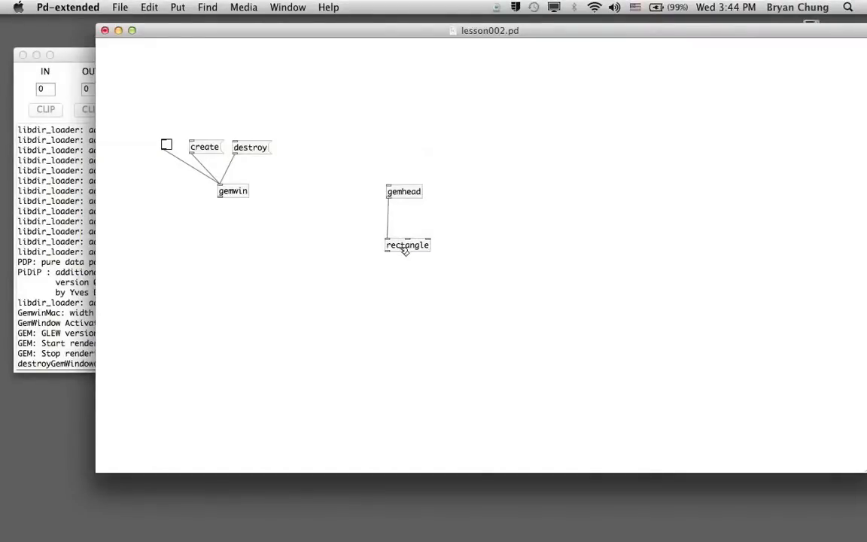
double_click(407, 245)
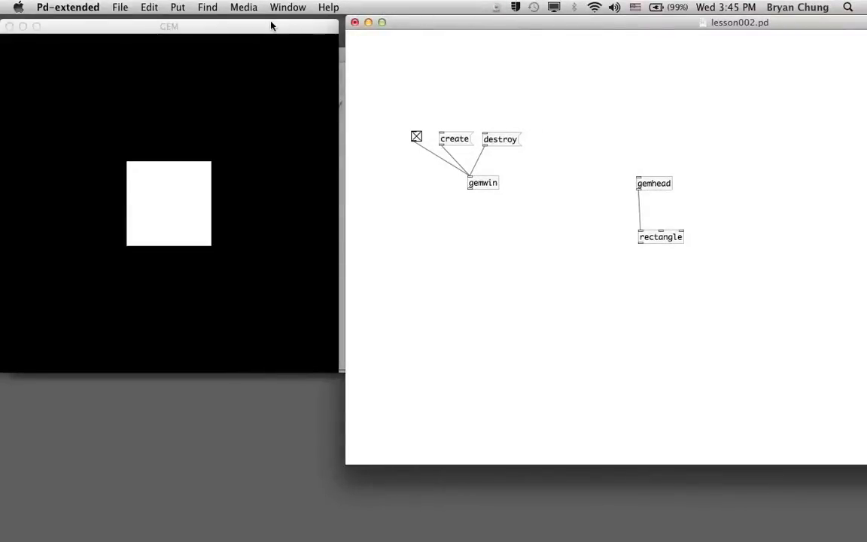
left_click(180, 26)
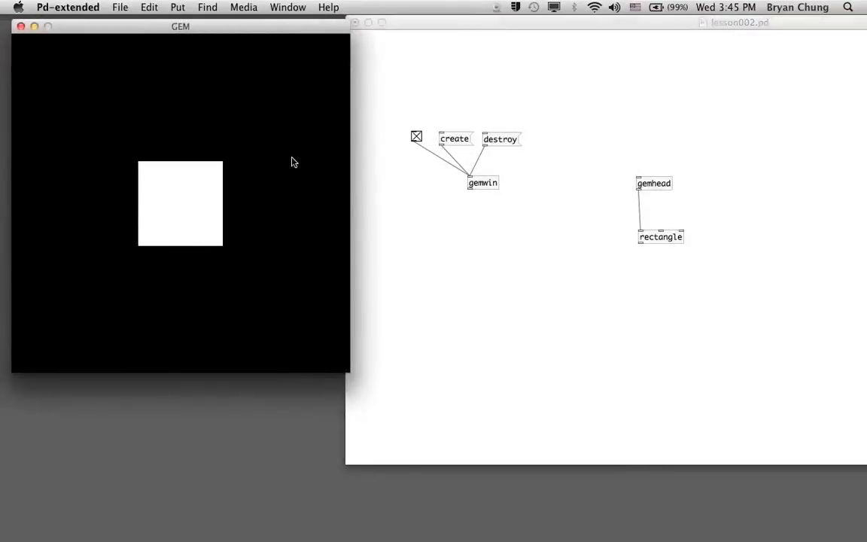
mouse_move(128, 247)
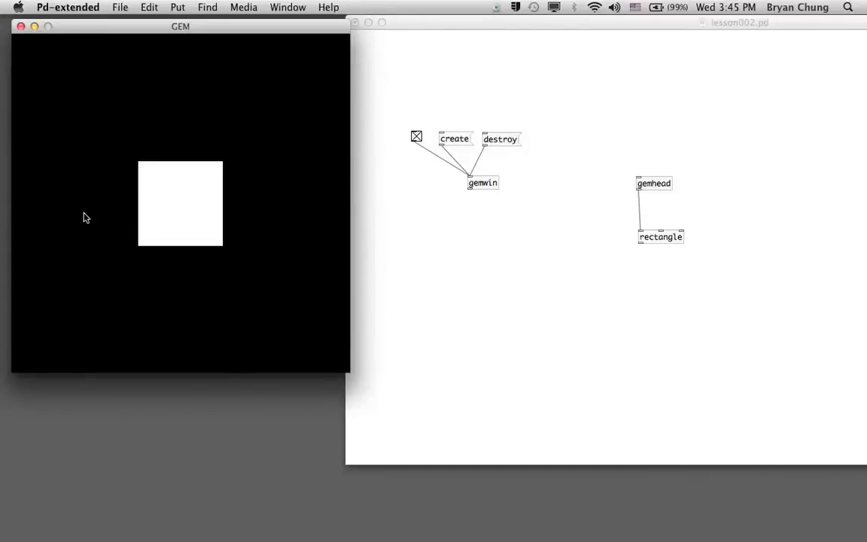
mouse_move(180, 40)
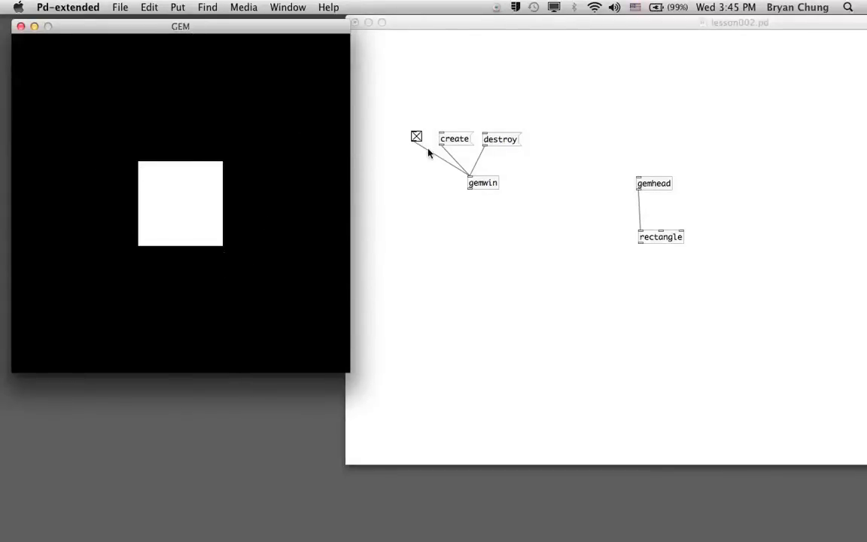
mouse_move(633, 243)
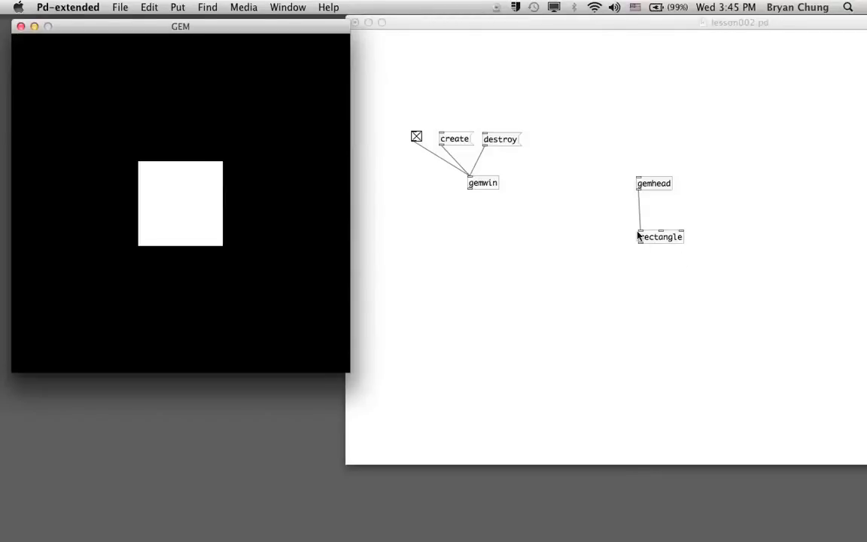
mouse_move(142, 170)
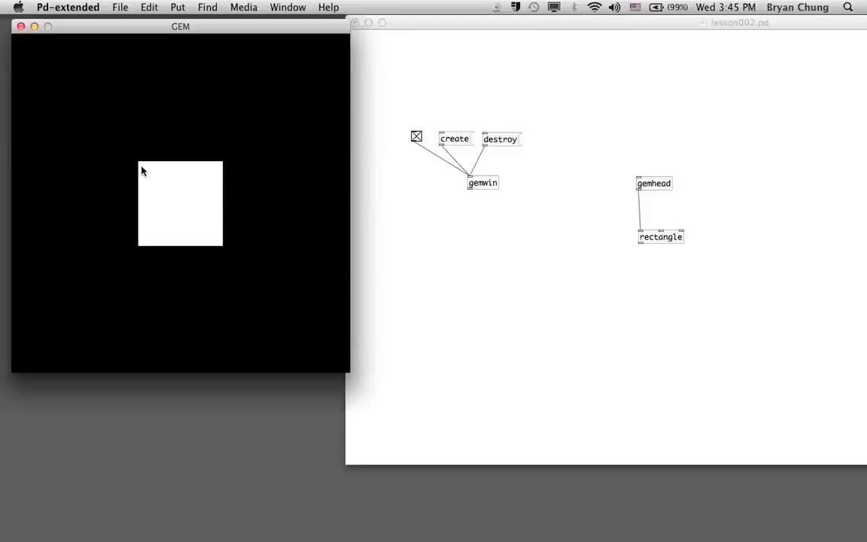
mouse_move(174, 164)
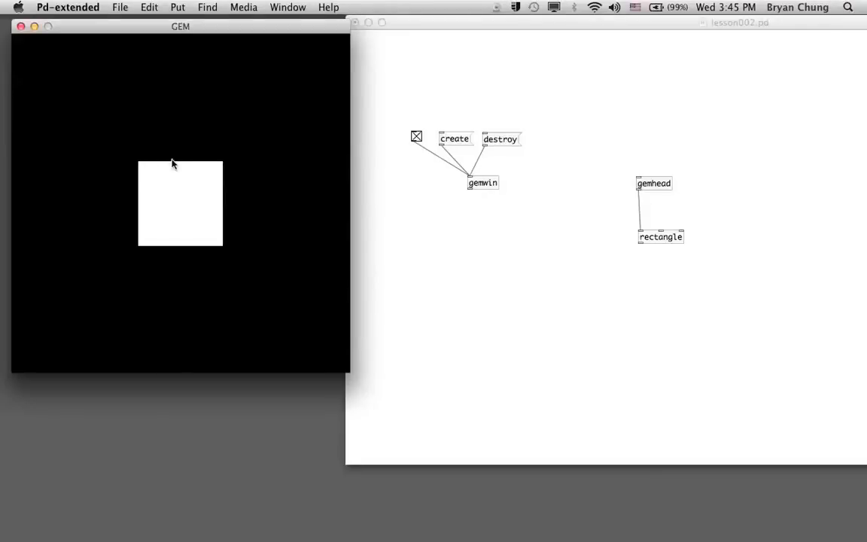
mouse_move(229, 246)
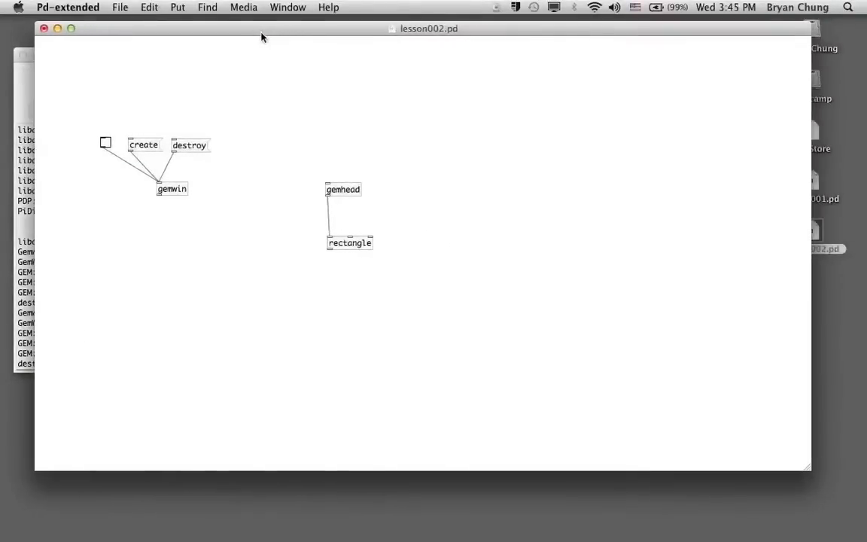
mouse_move(355, 237)
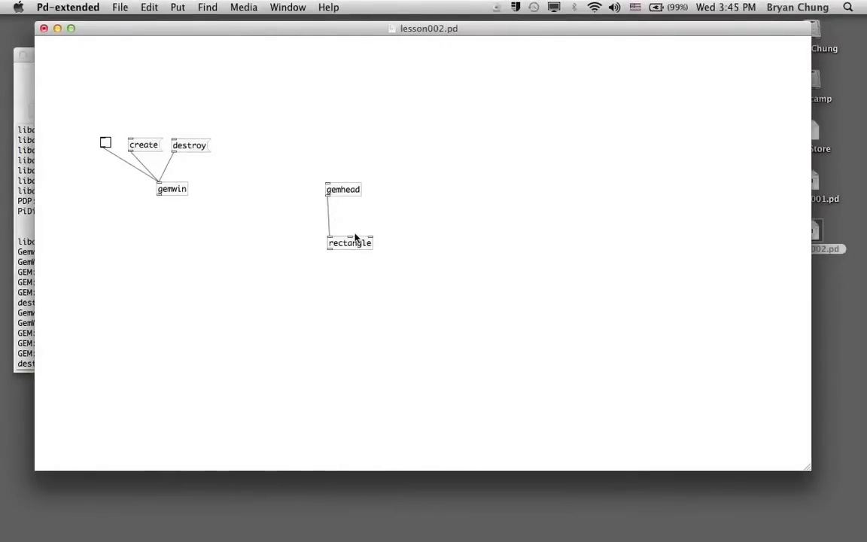
Place number boxes beside the rectangle for its width and height inlets
left_click(149, 7)
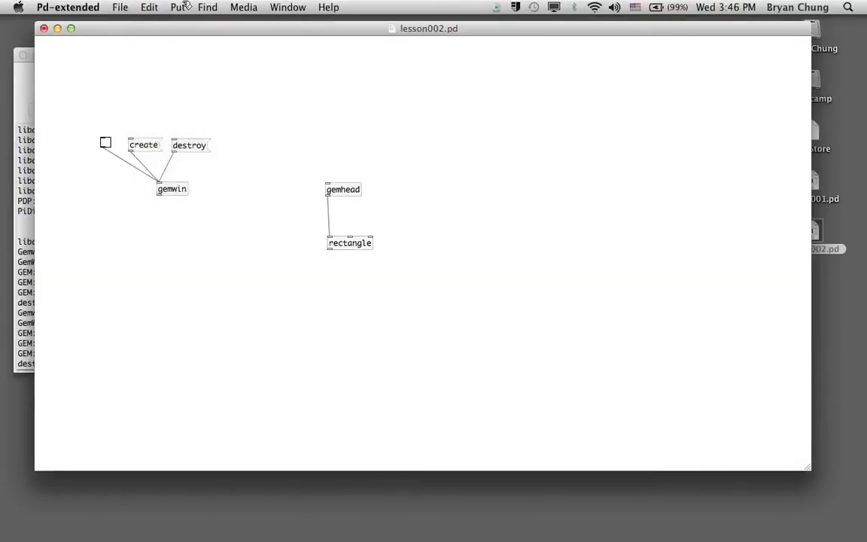
left_click(178, 7)
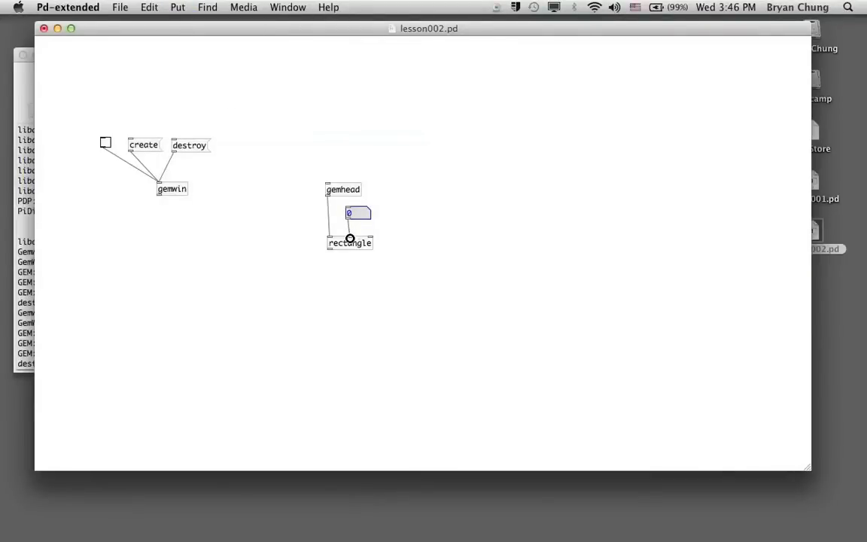
left_click(178, 7)
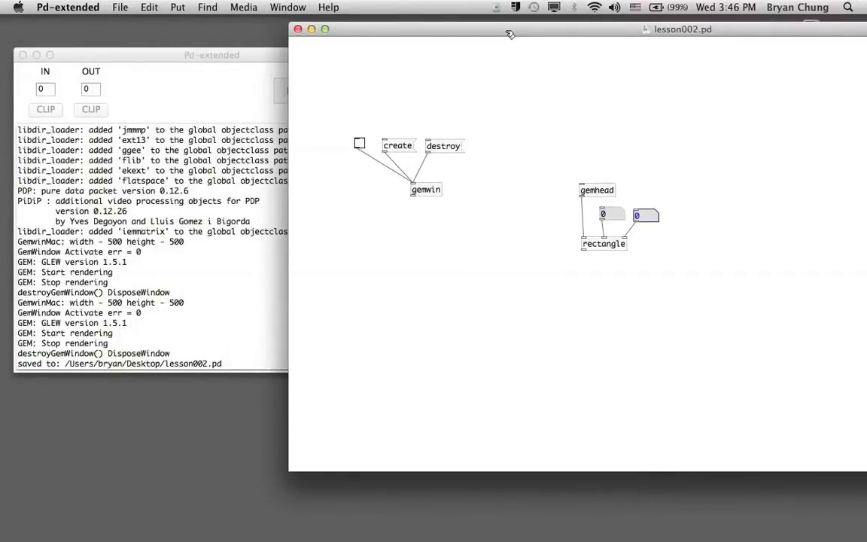
Exit edit mode and drag the rectangle's height number box to a new value
left_click(148, 7)
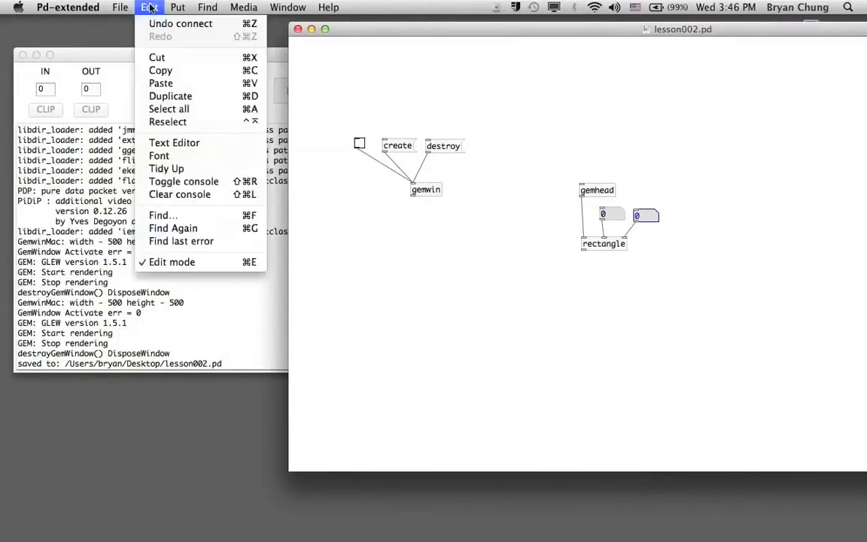
mouse_move(181, 241)
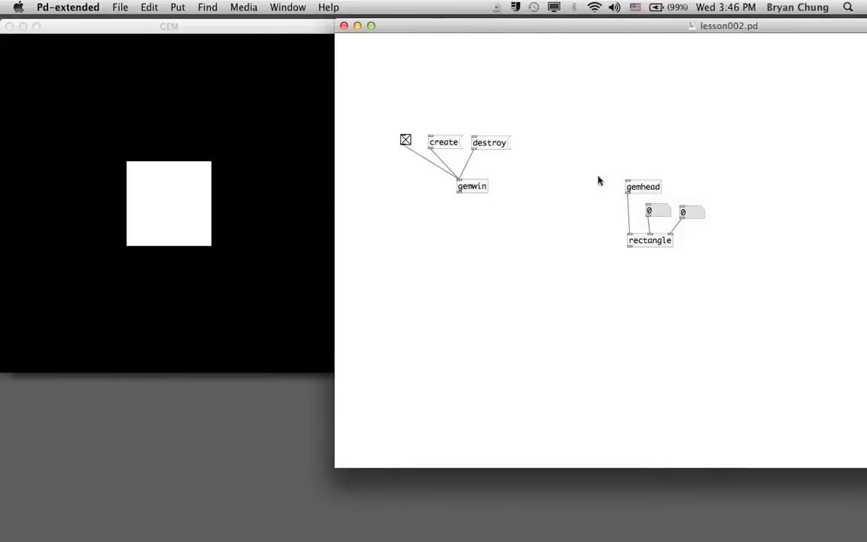
mouse_move(662, 221)
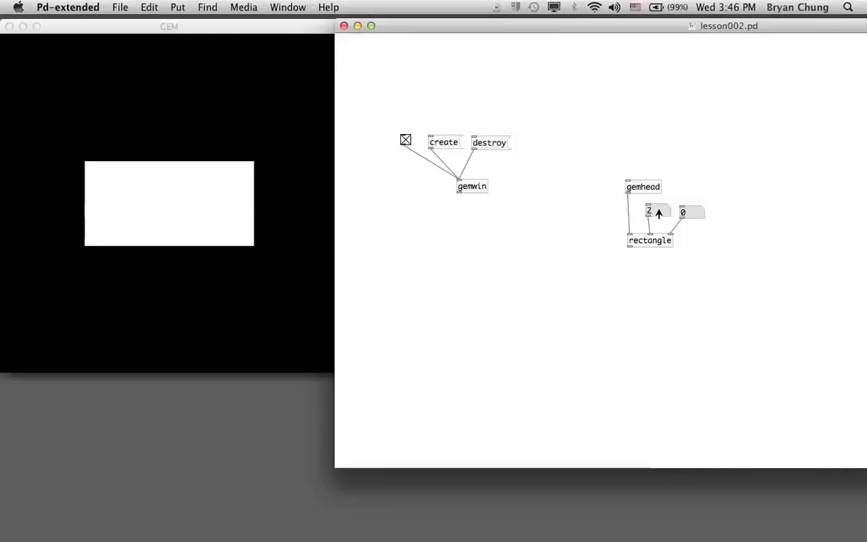
mouse_move(691, 198)
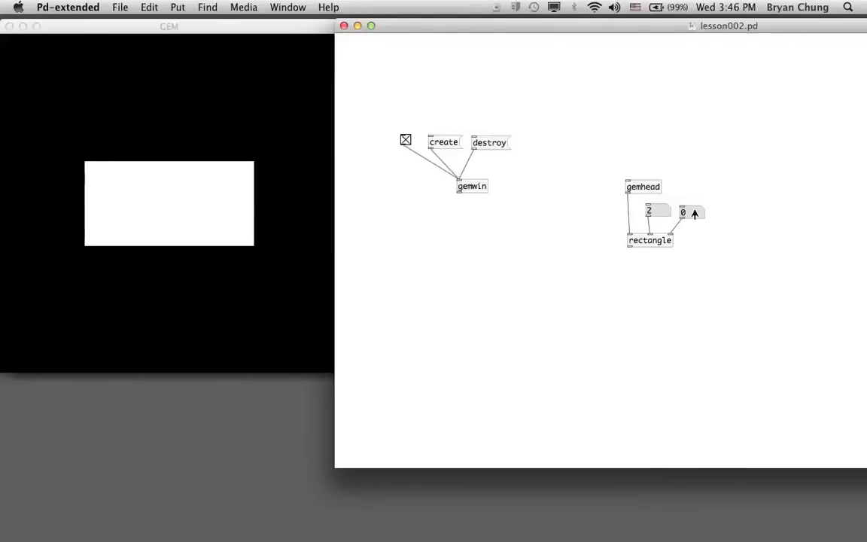
left_click(490, 143)
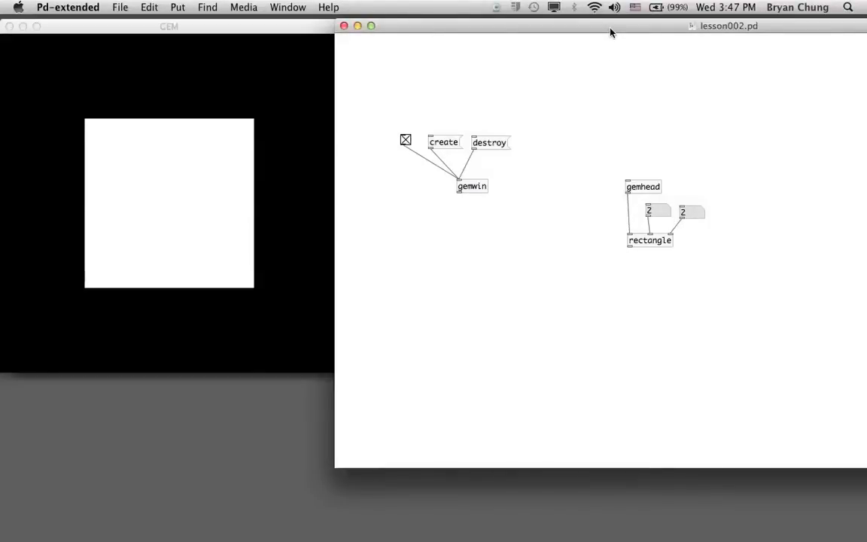
mouse_move(704, 129)
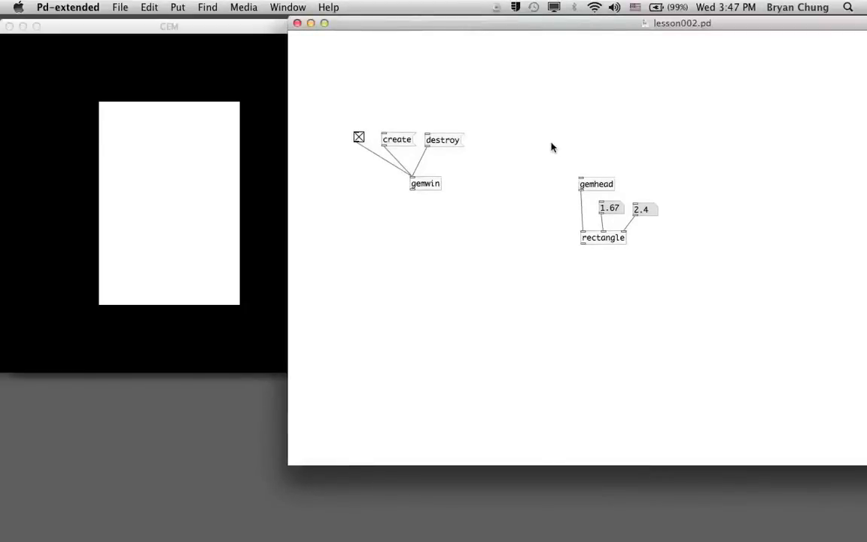
Destroy the GEM window, then open and reposition the rectangle object's help patch
left_click(359, 137)
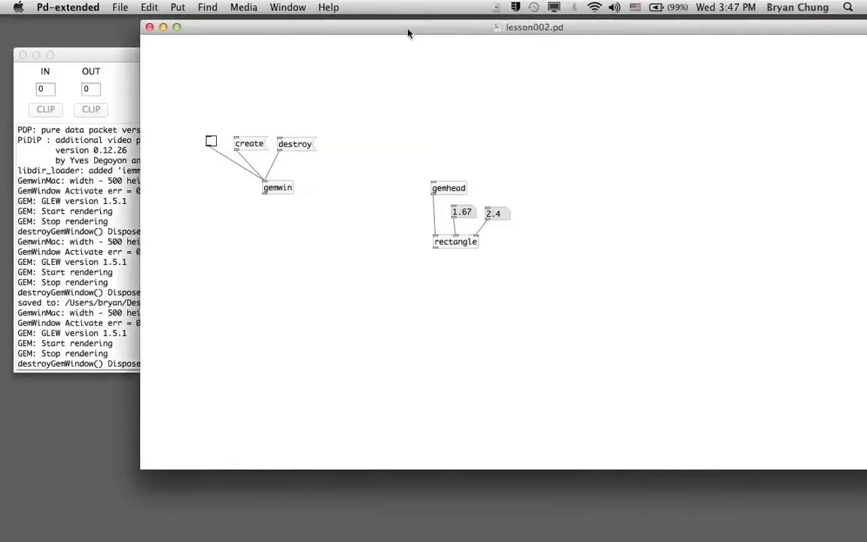
mouse_move(400, 322)
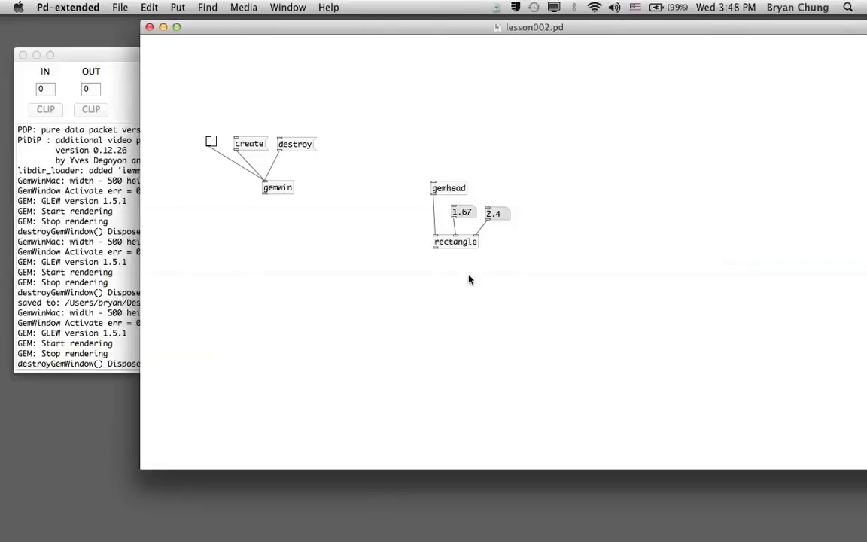
mouse_move(463, 245)
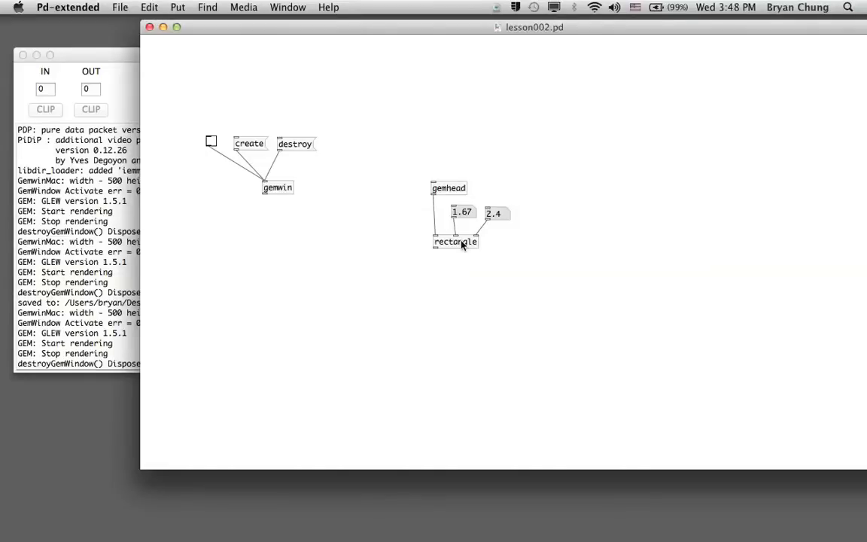
right_click(455, 241)
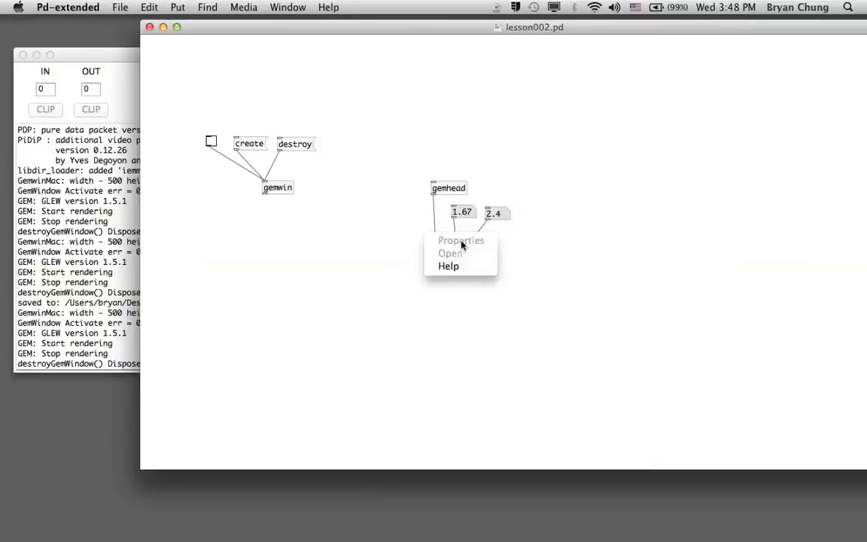
left_click(448, 266)
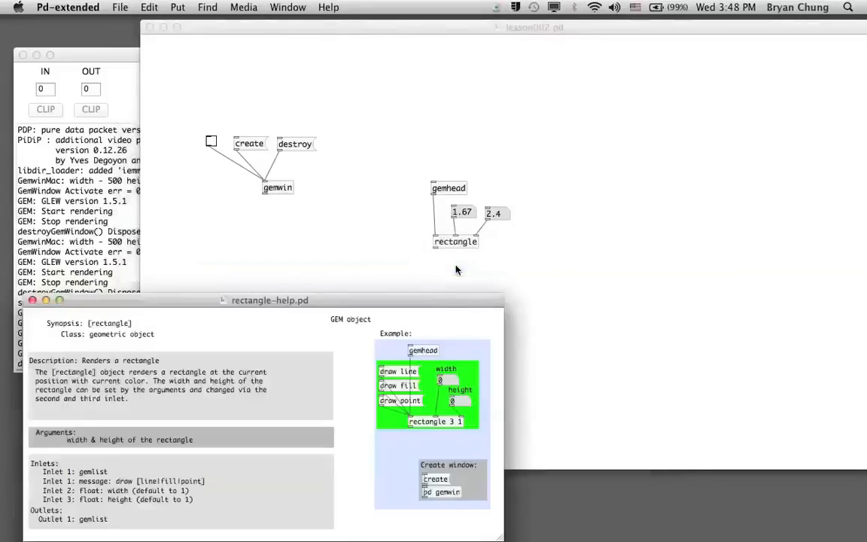
left_click_drag(269, 300, 274, 238)
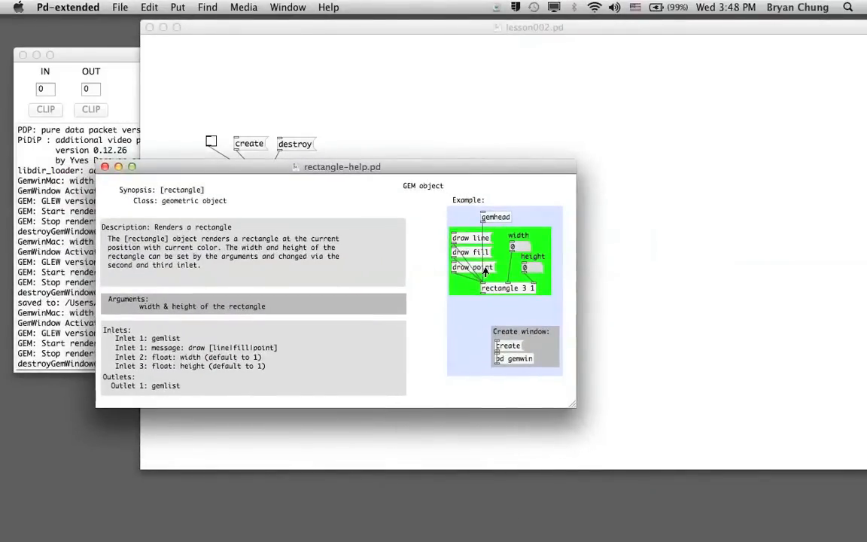
mouse_move(482, 277)
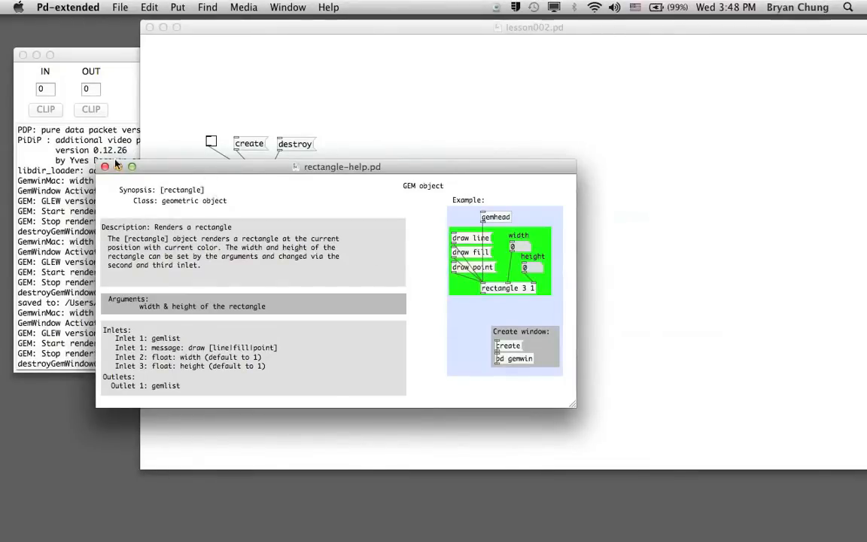
Close the help patch and add 'draw line' and 'draw fill' messages wired to rectangle's left inlet
left_click(106, 166)
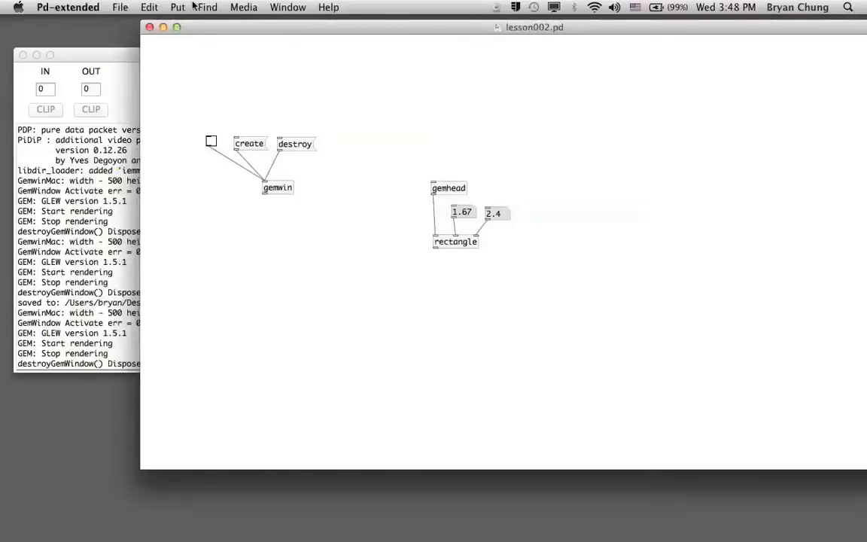
left_click(177, 7)
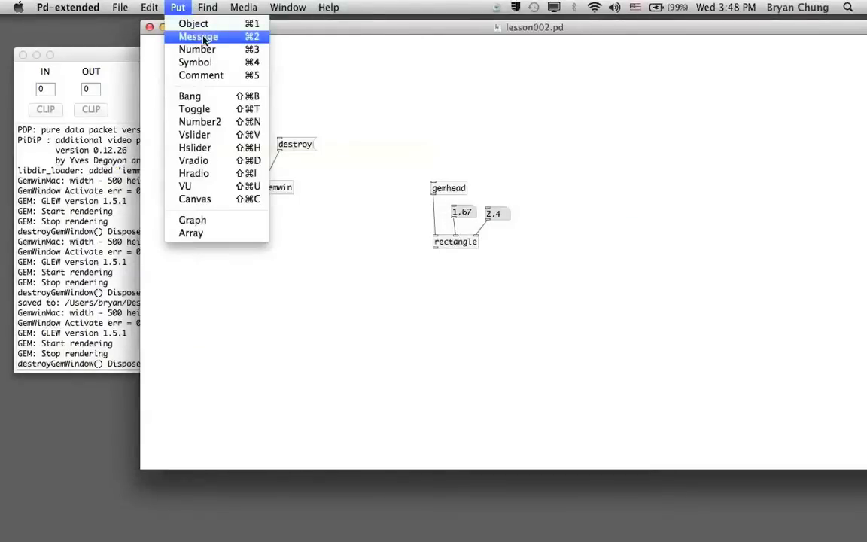
left_click(198, 36)
type("draw line")
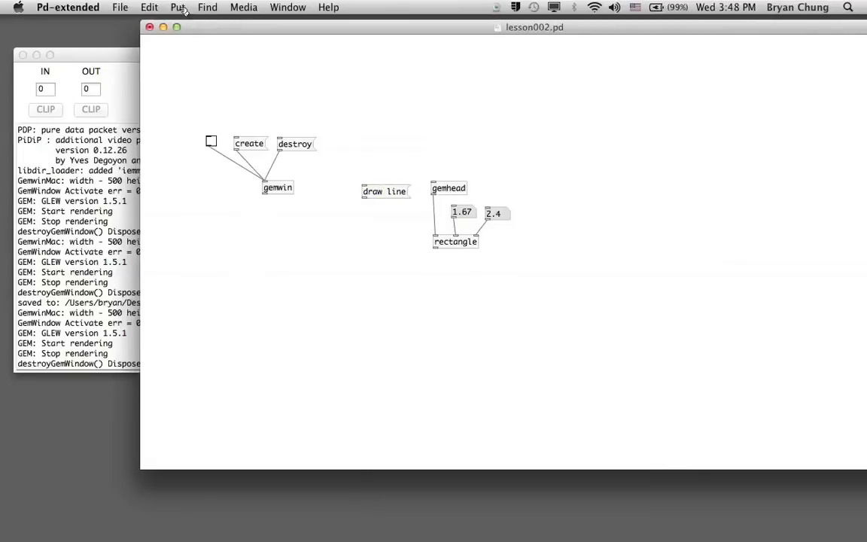
left_click(178, 7)
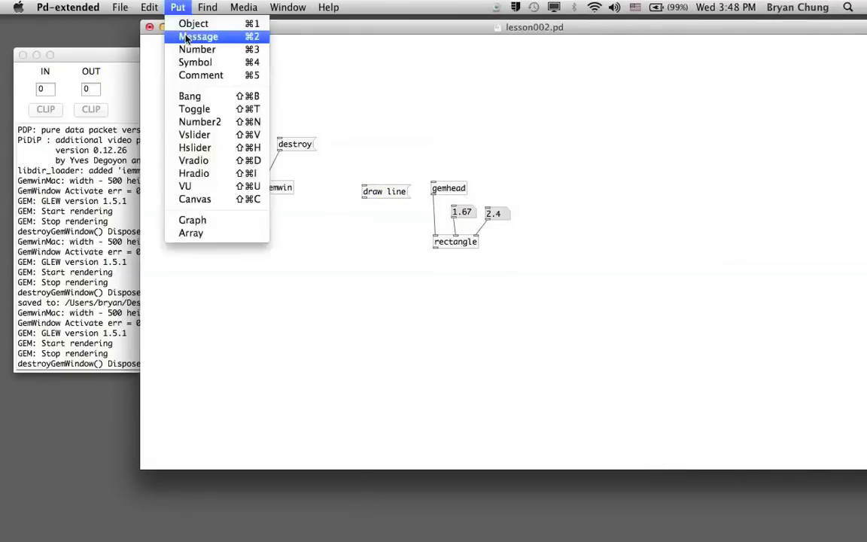
left_click(198, 36)
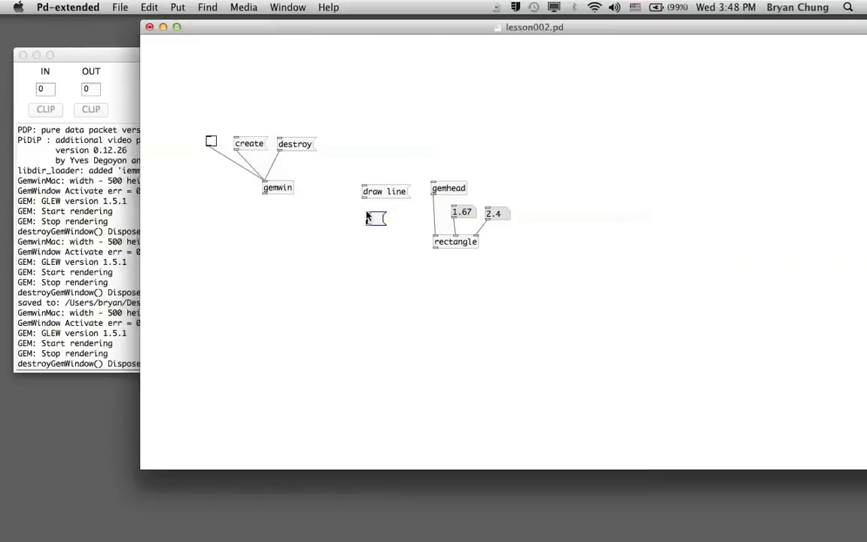
type("draw fill")
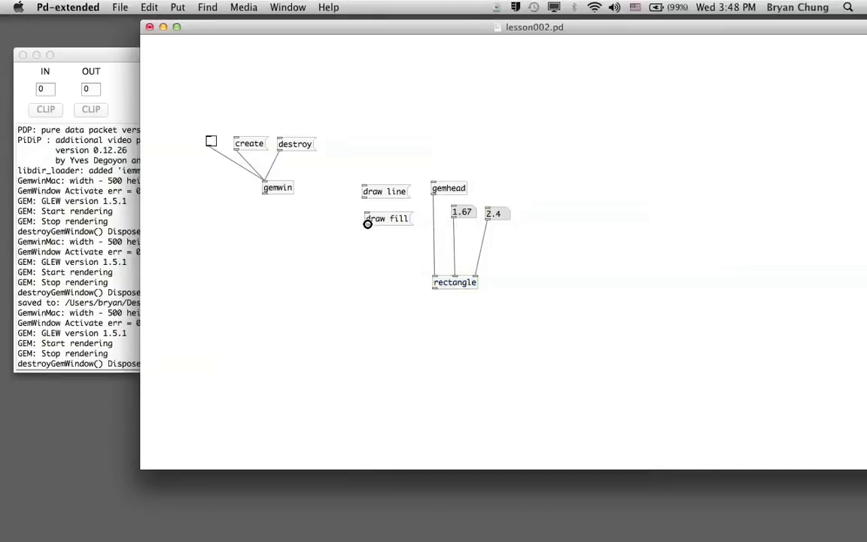
left_click_drag(368, 224, 435, 272)
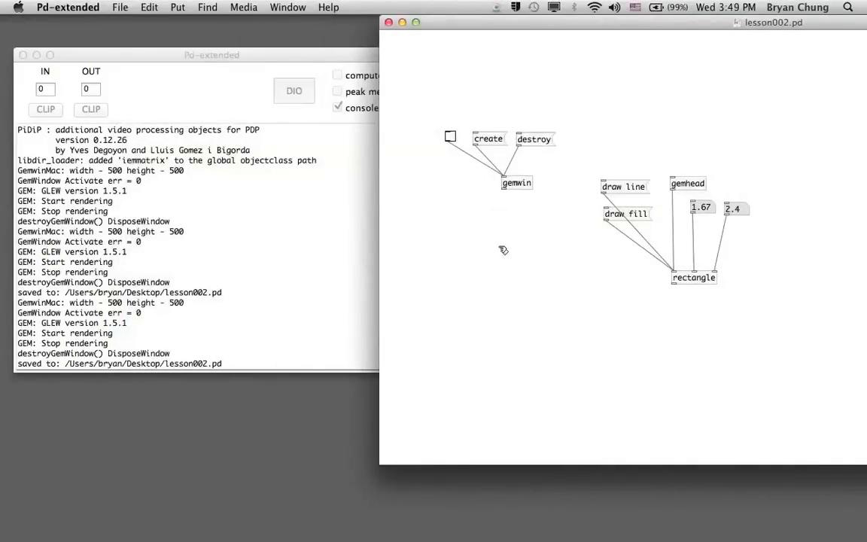
Recreate the GEM window and switch the rectangle between filled and outline with the draw messages
left_click(488, 138)
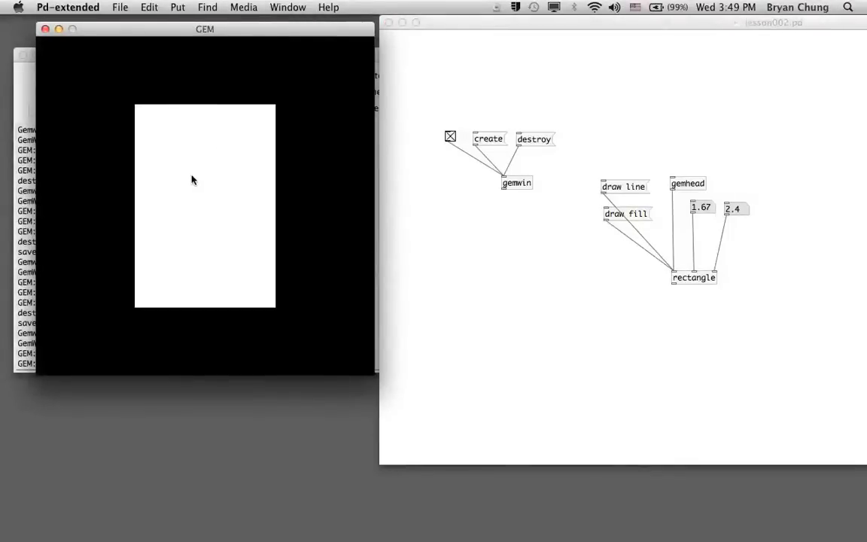
mouse_move(586, 163)
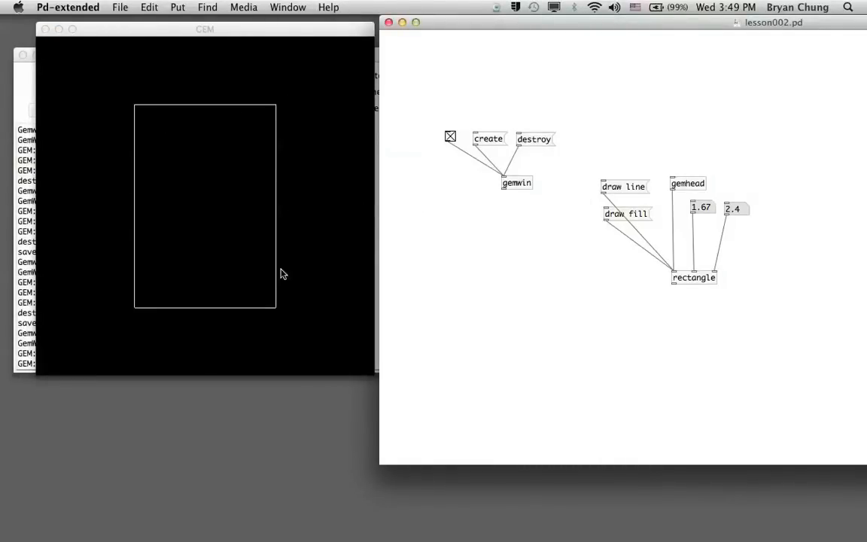
mouse_move(237, 214)
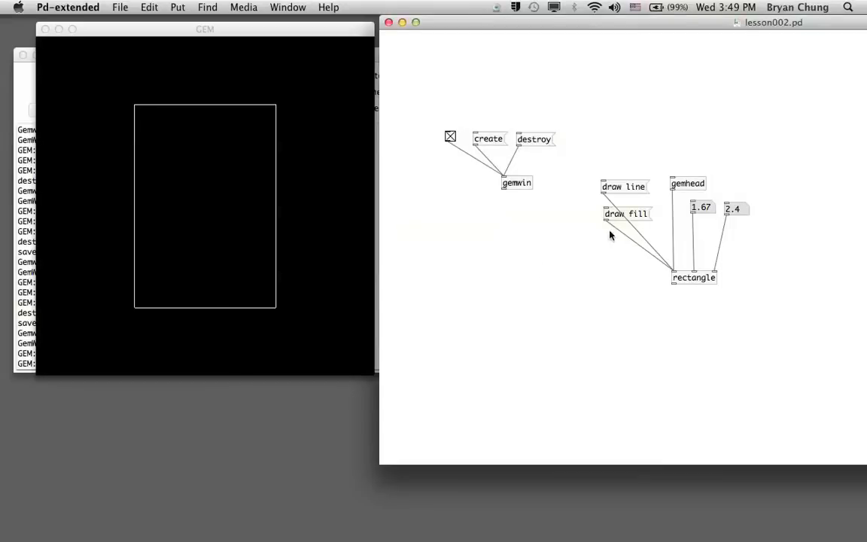
left_click(625, 214)
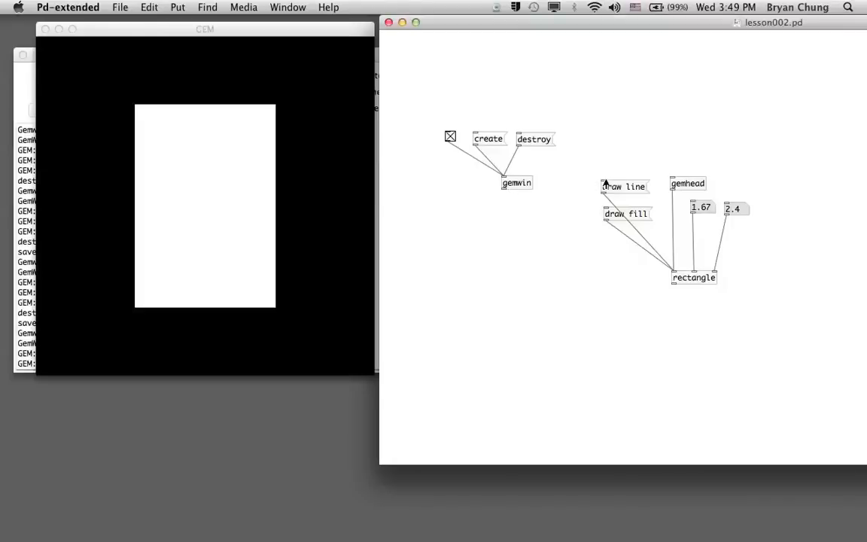
left_click(623, 187)
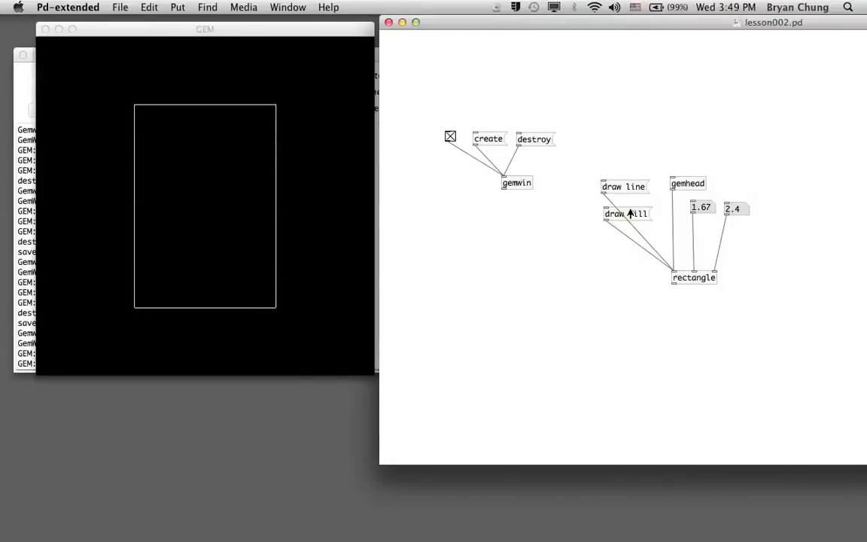
left_click(626, 214)
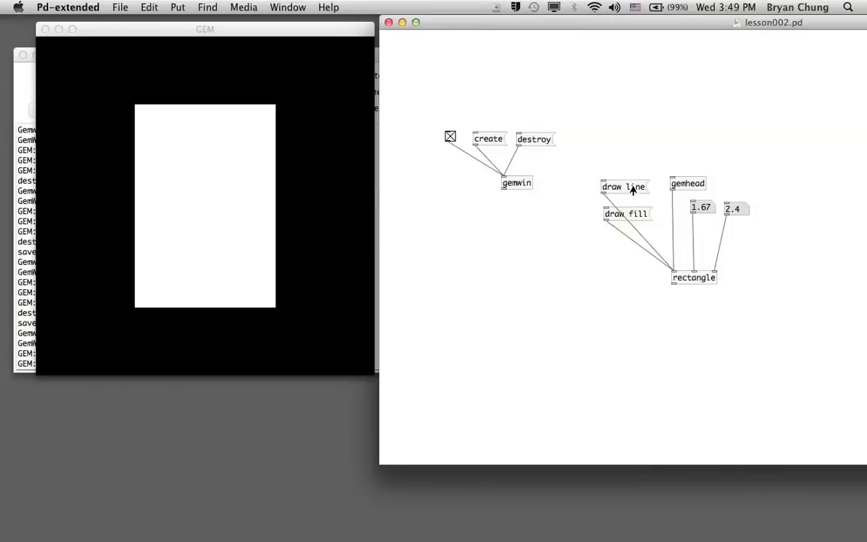
mouse_move(527, 102)
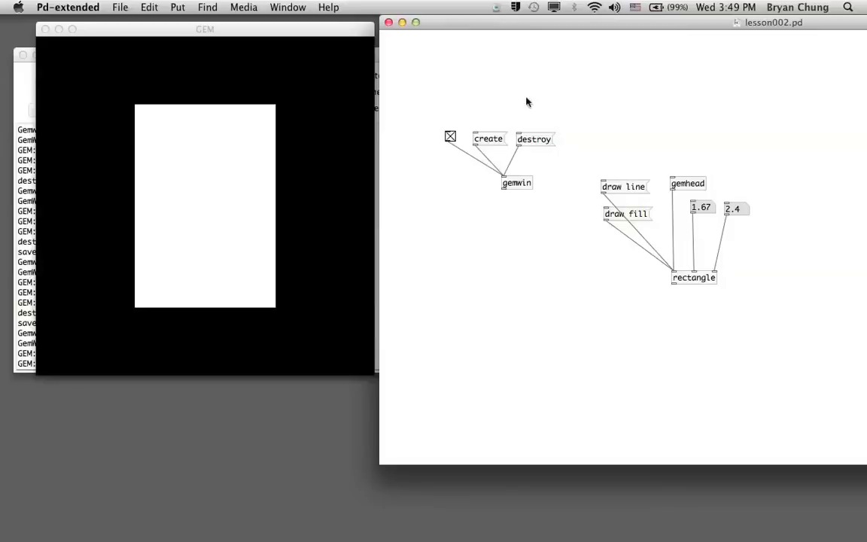
mouse_move(608, 23)
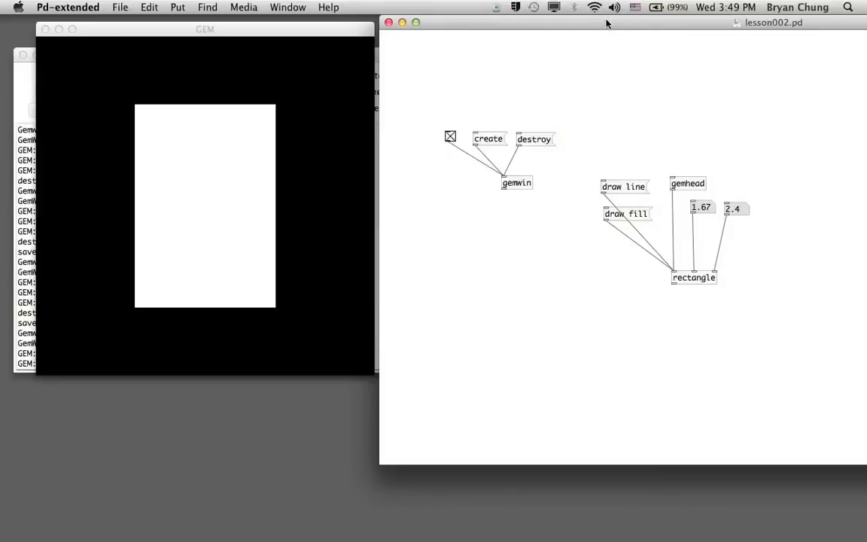
mouse_move(465, 79)
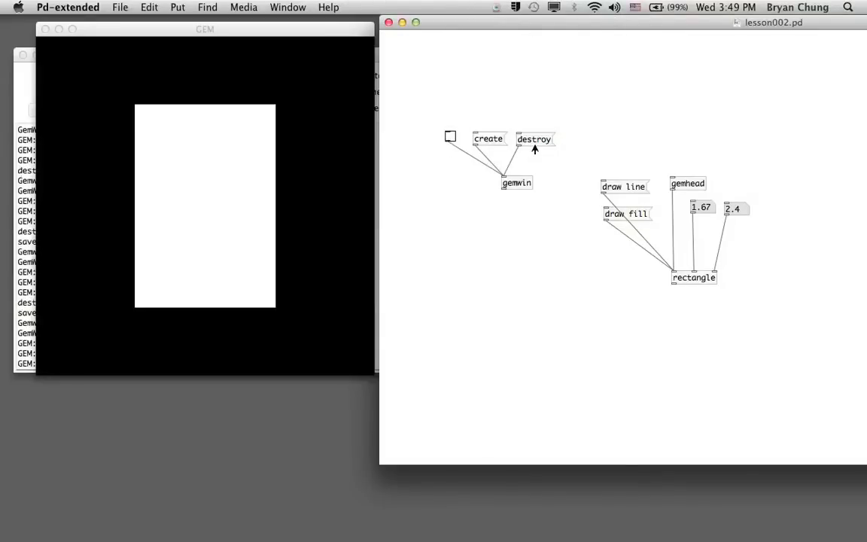
Destroy the GEM output window and put the patch into edit mode
left_click(535, 138)
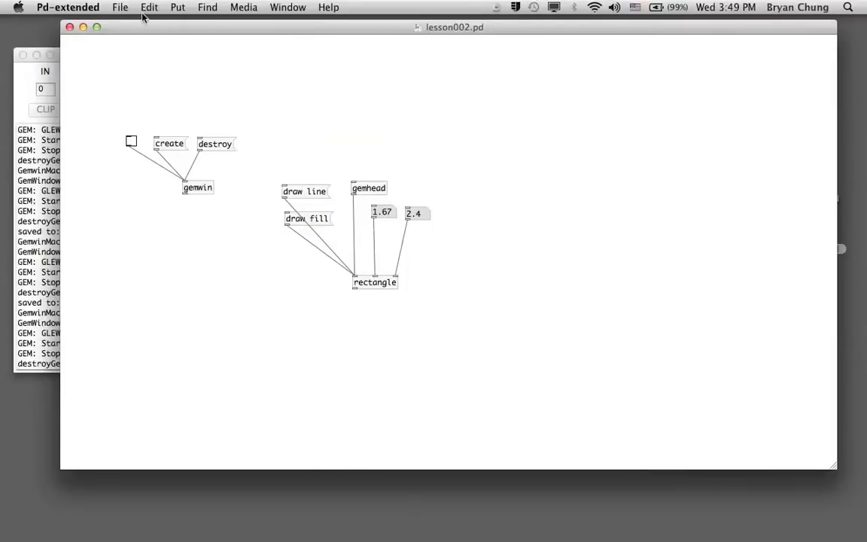
left_click(150, 7)
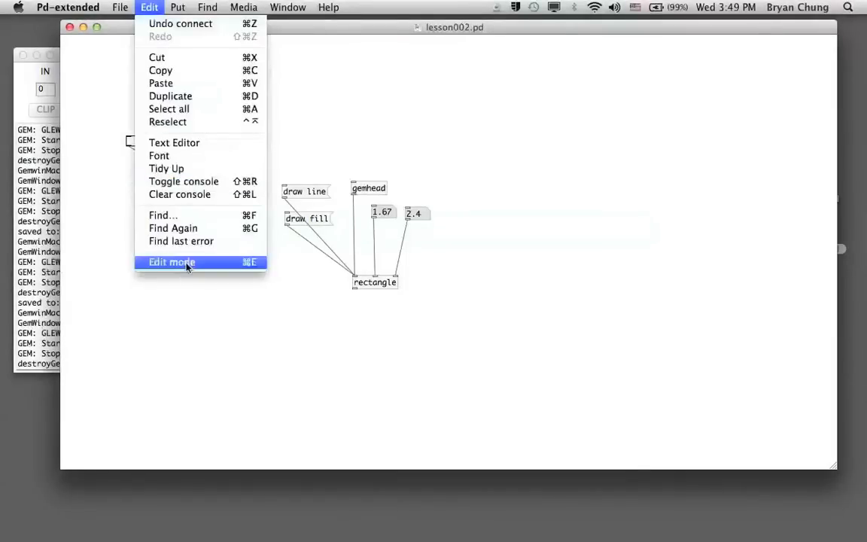
left_click(178, 7)
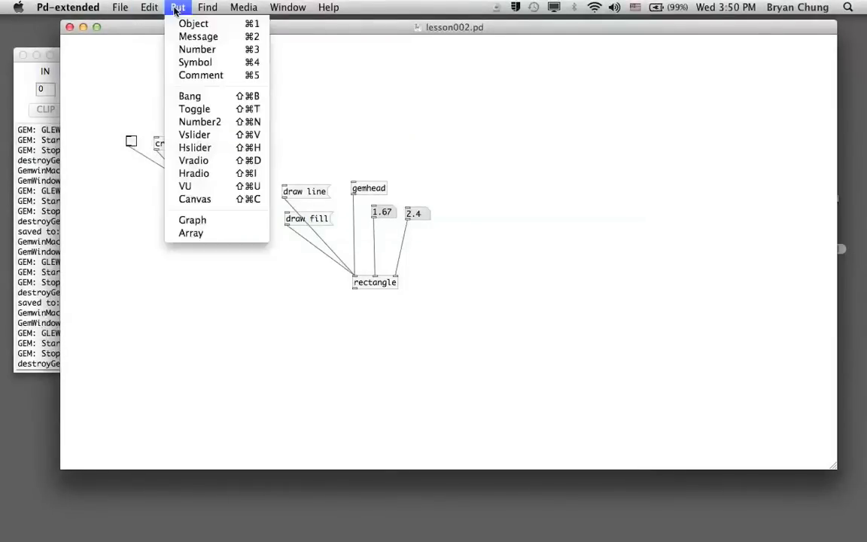
Add square and circle object boxes beside the rectangle
left_click(194, 23)
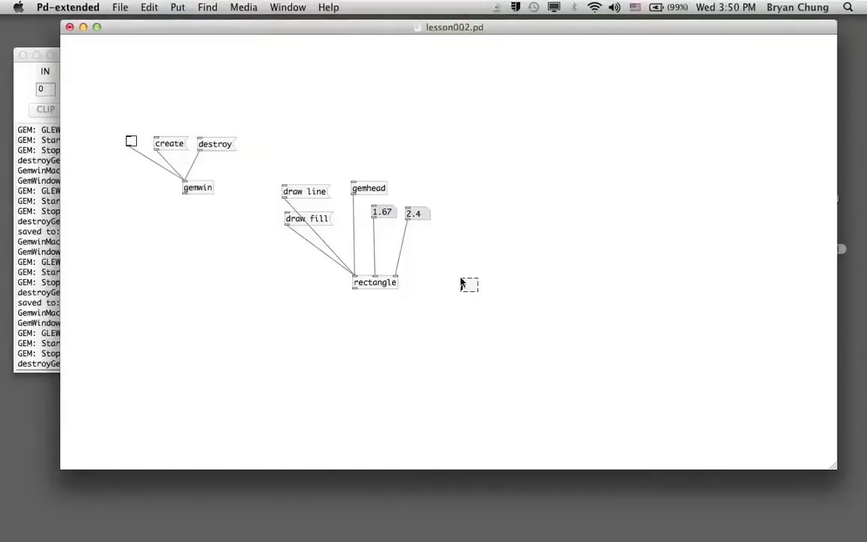
type("square")
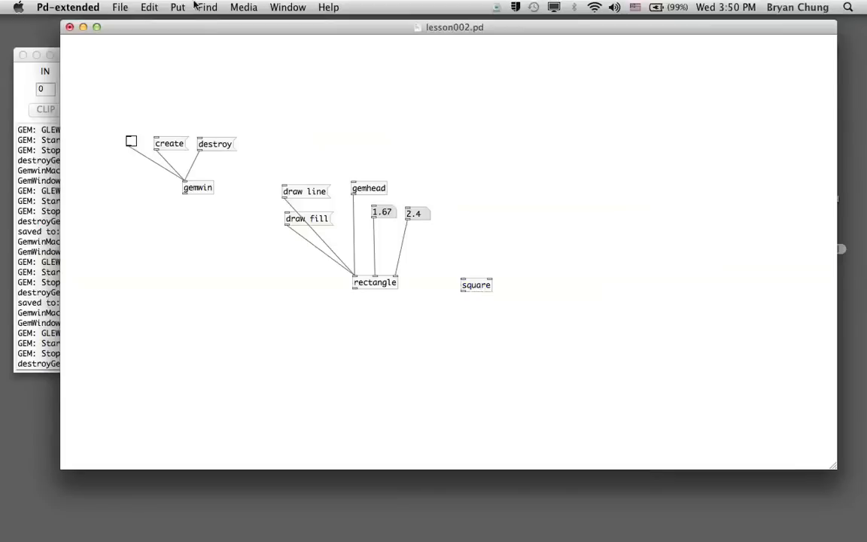
left_click(178, 6)
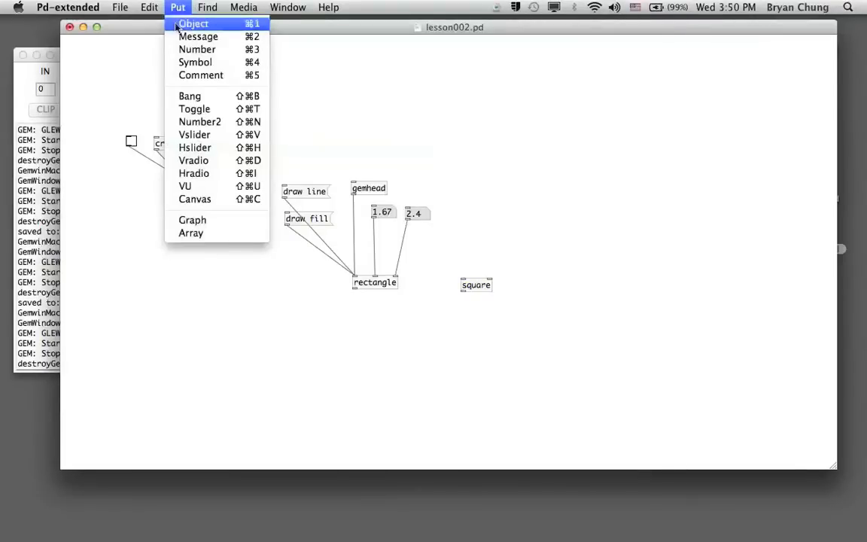
left_click(193, 23)
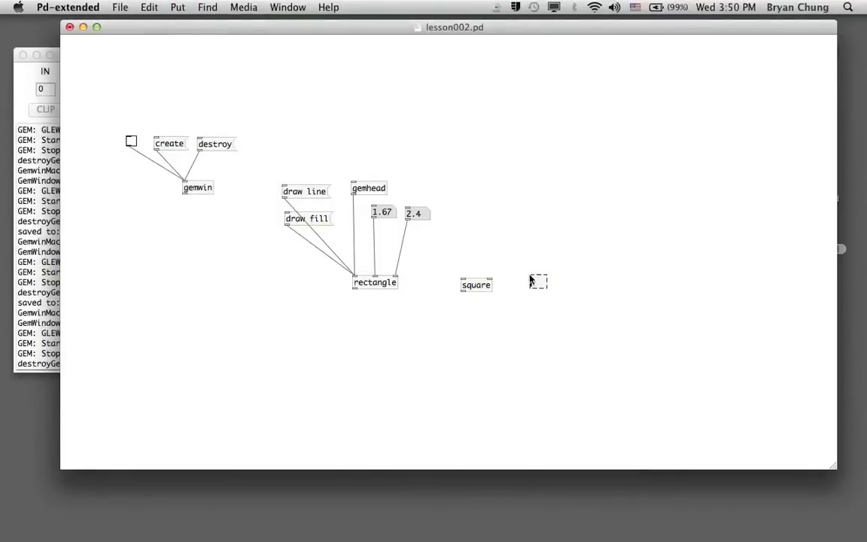
type("clr")
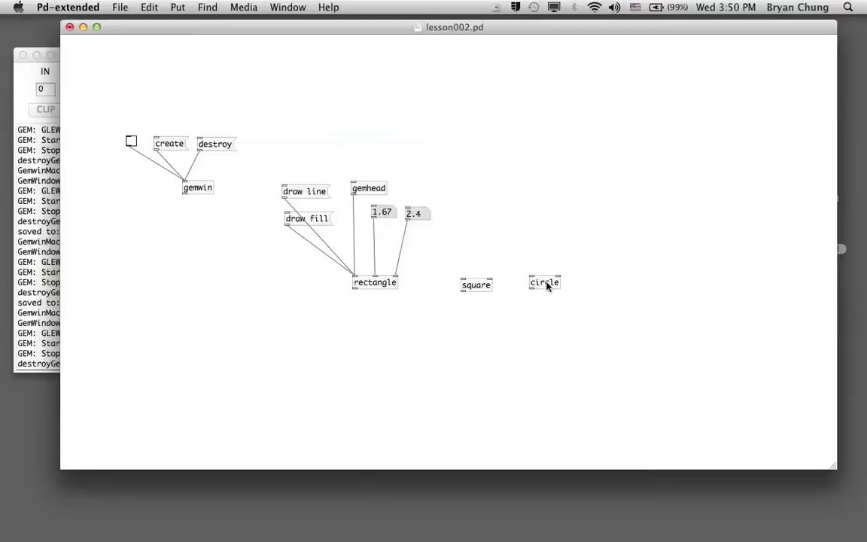
right_click(545, 282)
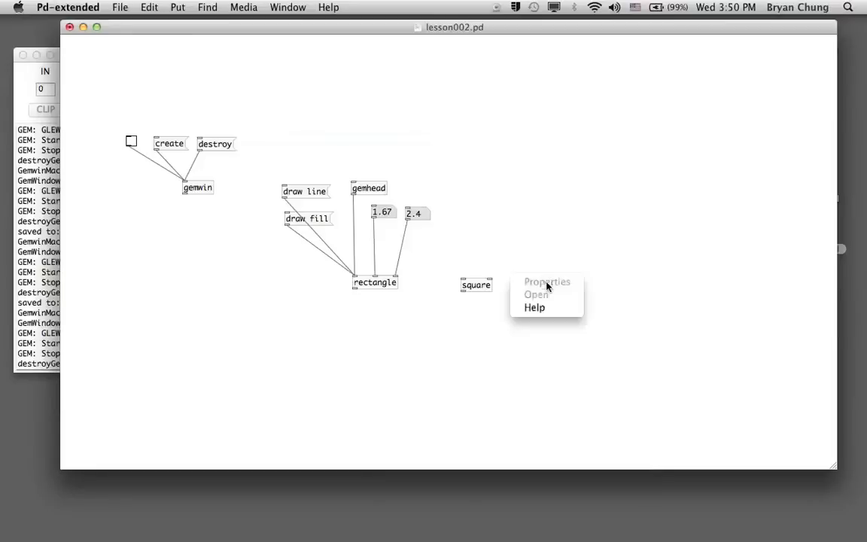
left_click(534, 307)
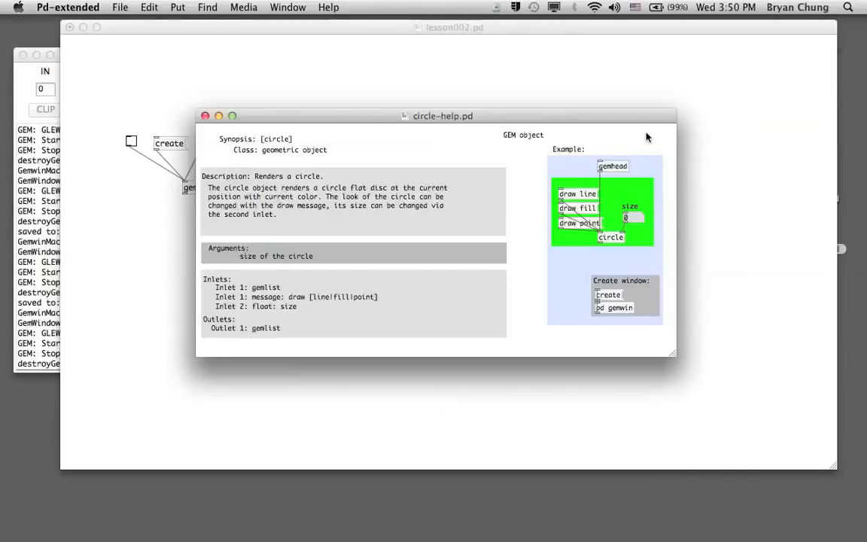
mouse_move(625, 234)
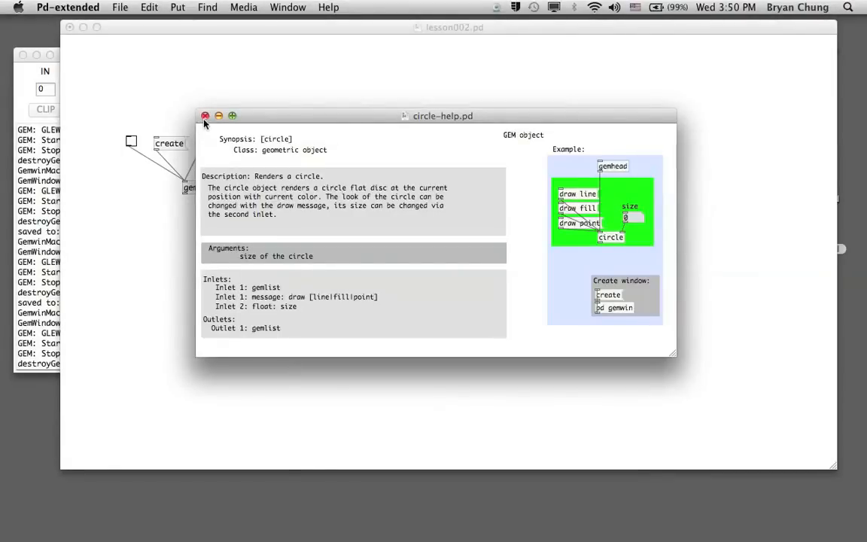
left_click(205, 115)
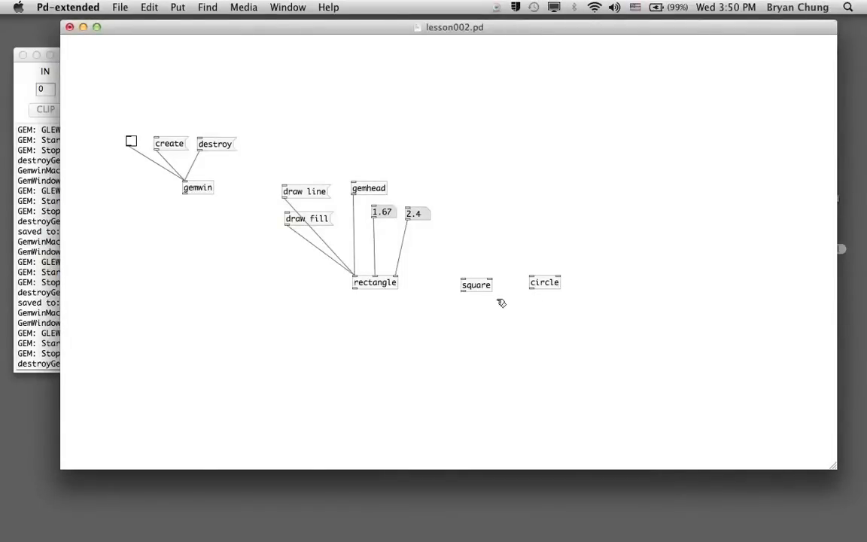
mouse_move(461, 314)
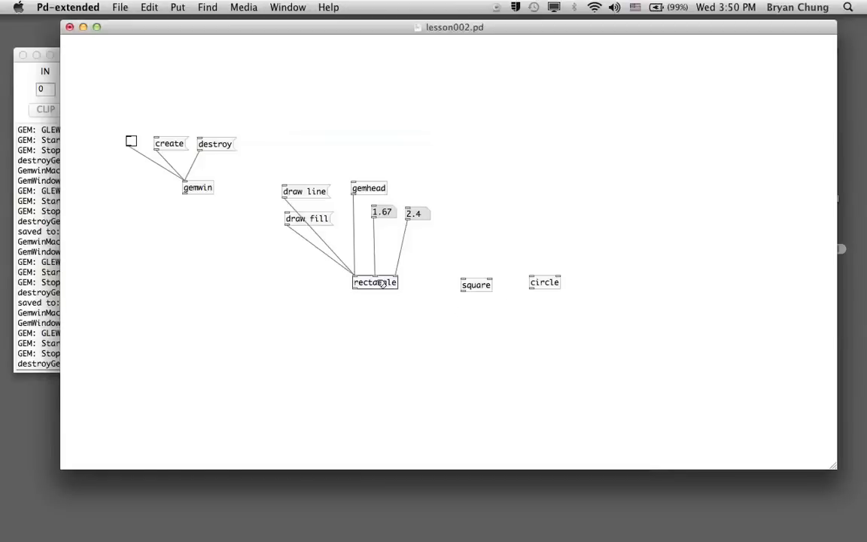
Drag the rectangle object lower and nudge its 1.67 value to 1.68
left_click_drag(375, 282, 381, 332)
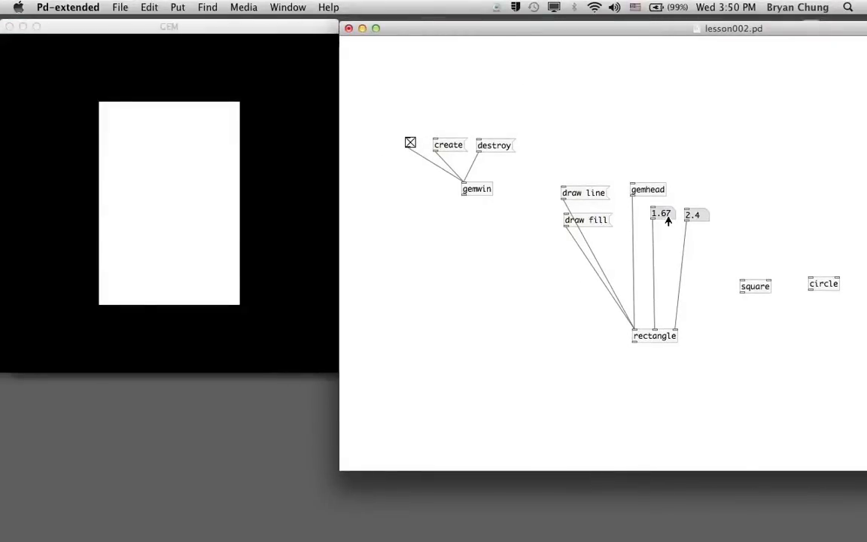
left_click_drag(661, 213, 655, 232)
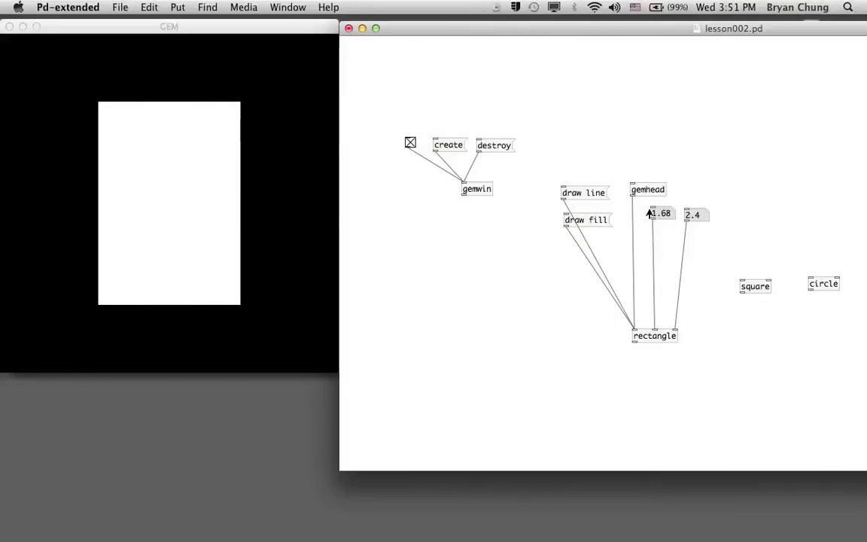
mouse_move(657, 215)
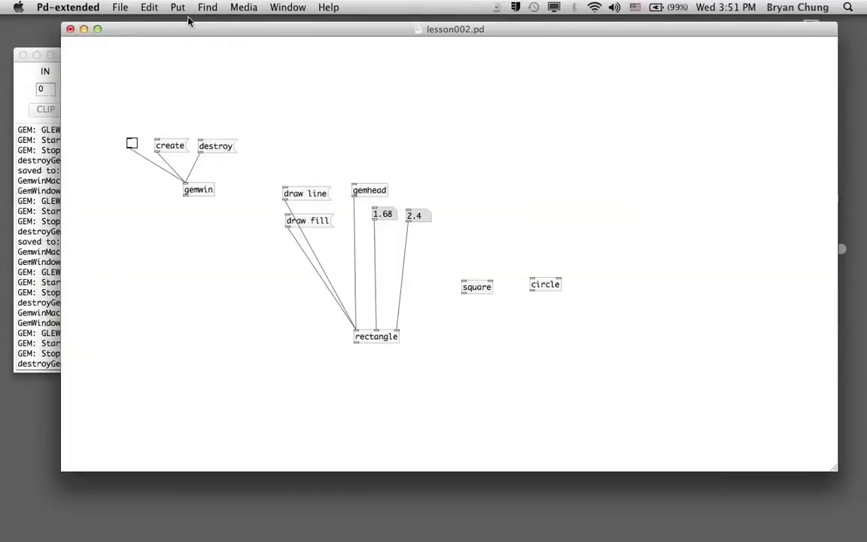
Place a translateXYZ object box beside the 2.4 value, above circle
left_click(178, 7)
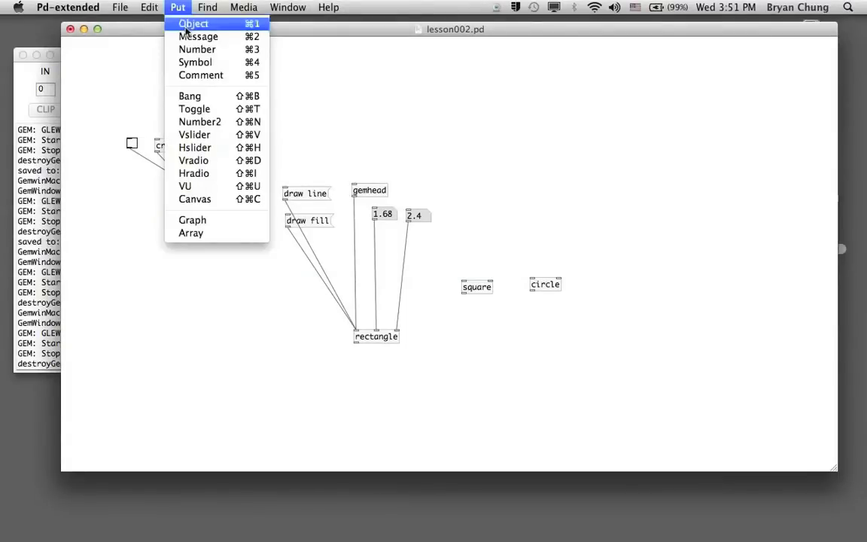
left_click(193, 23)
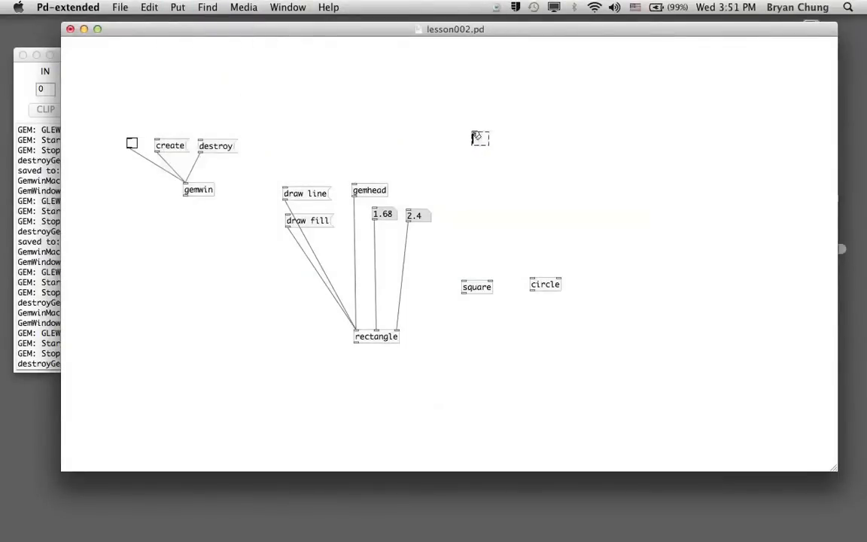
left_click_drag(480, 138, 476, 217)
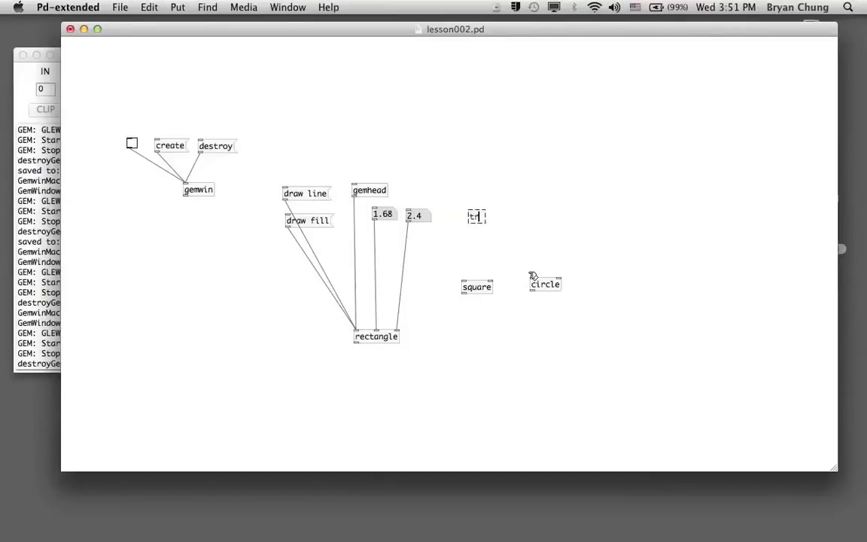
type("translate")
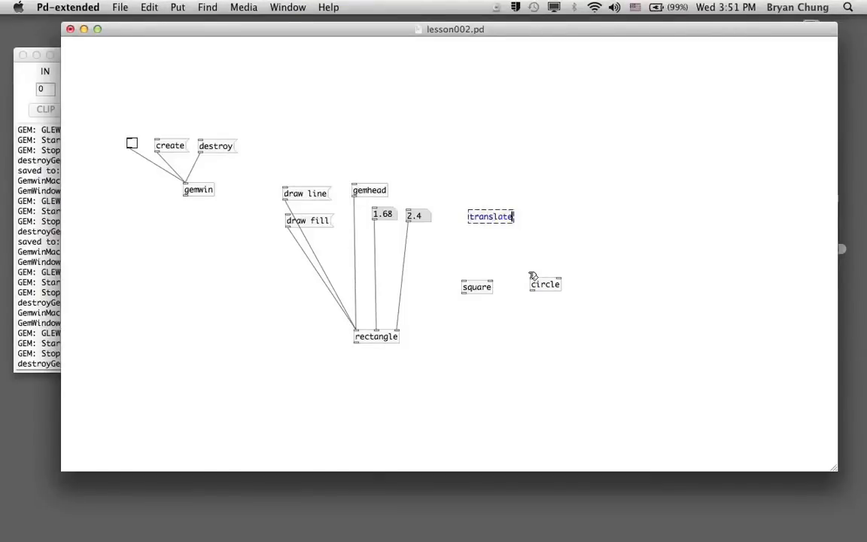
type("XYZ")
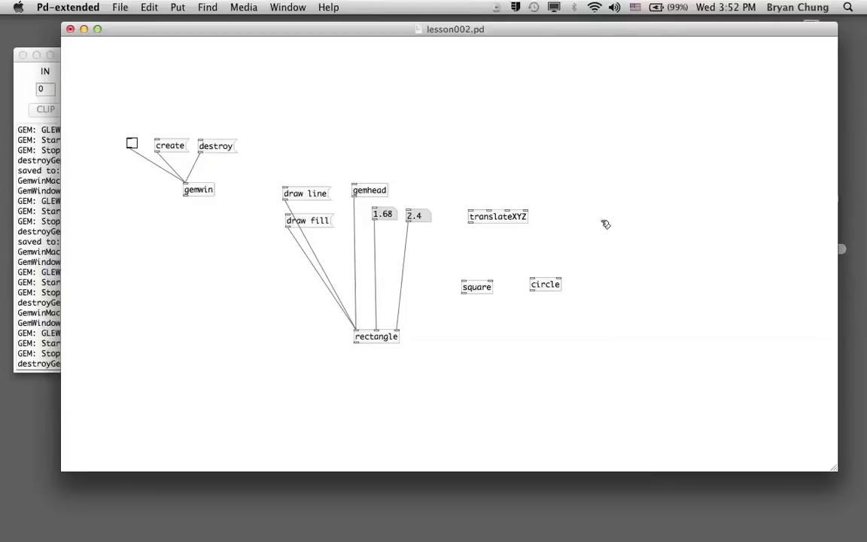
mouse_move(538, 212)
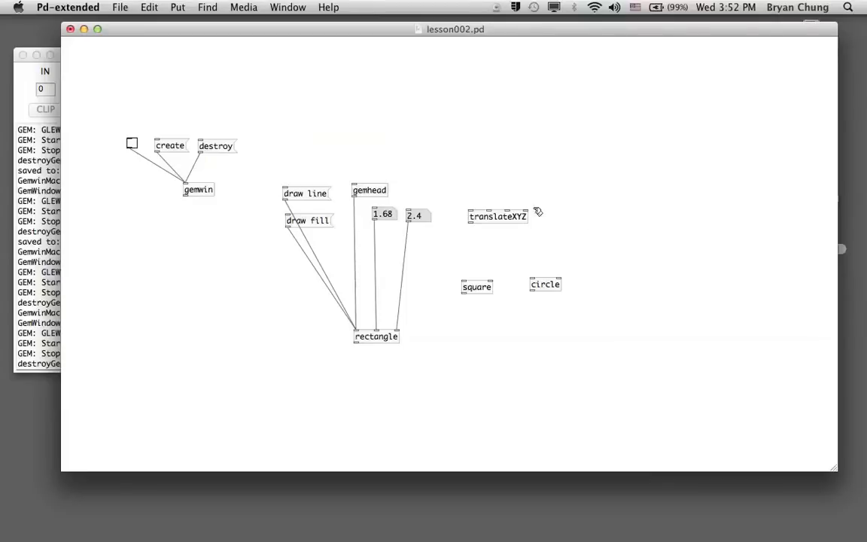
right_click(497, 216)
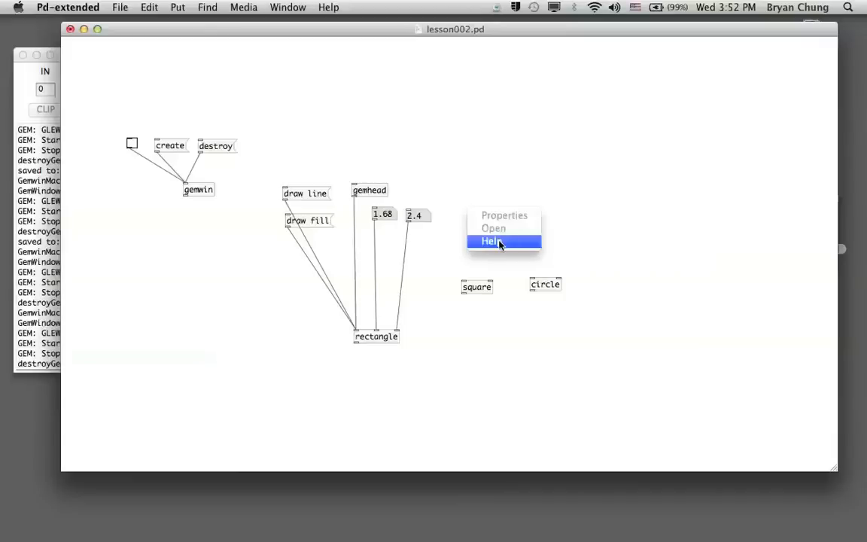
left_click(491, 241)
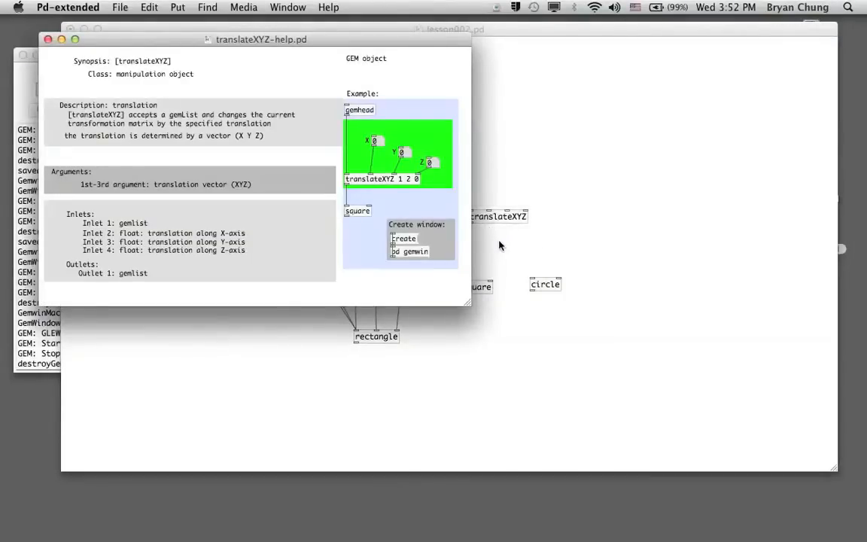
mouse_move(334, 112)
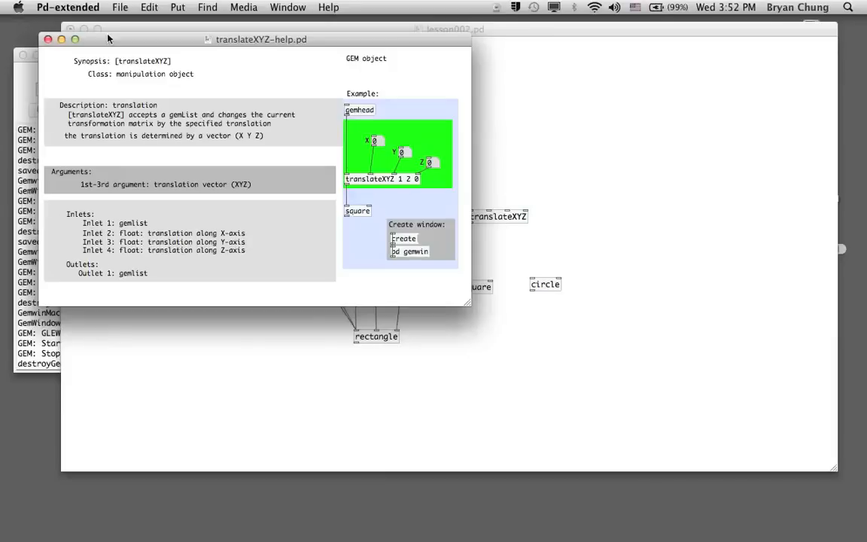
left_click(48, 39)
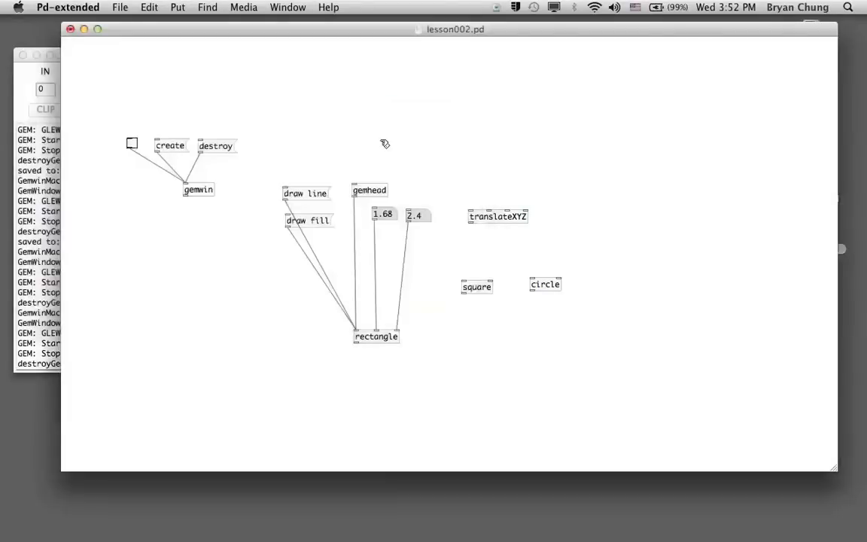